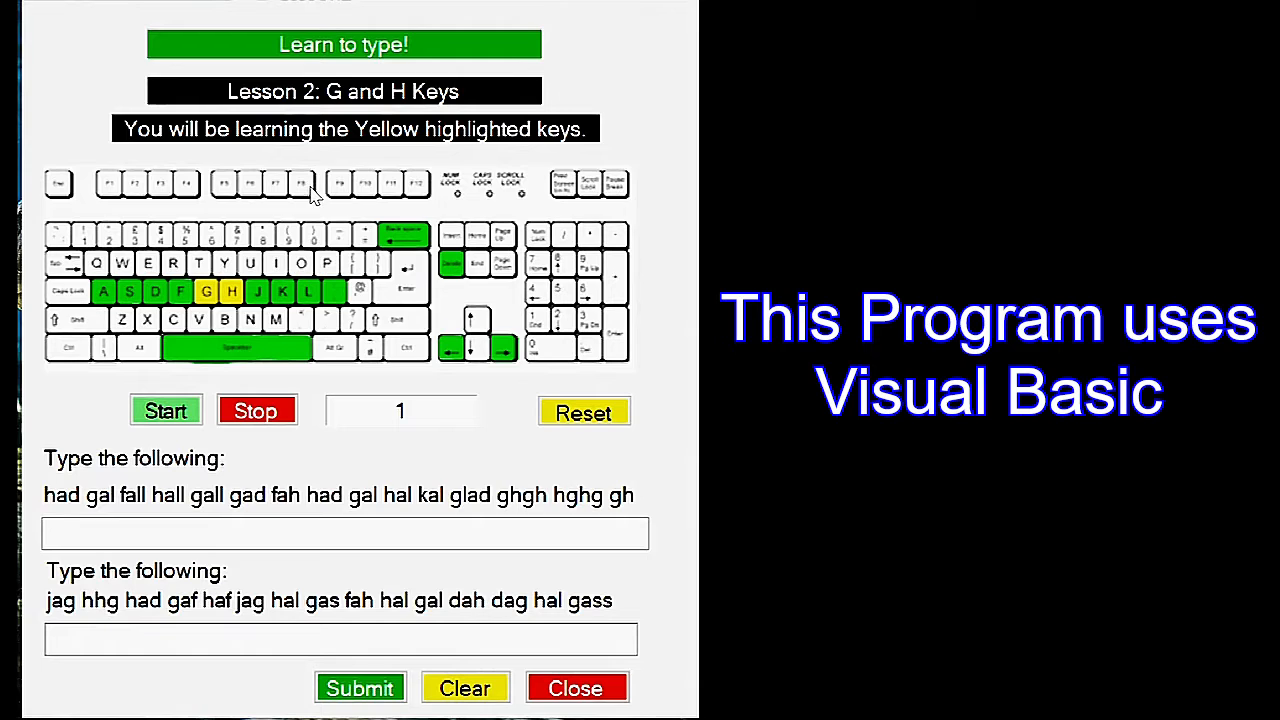
mouse_move(292, 196)
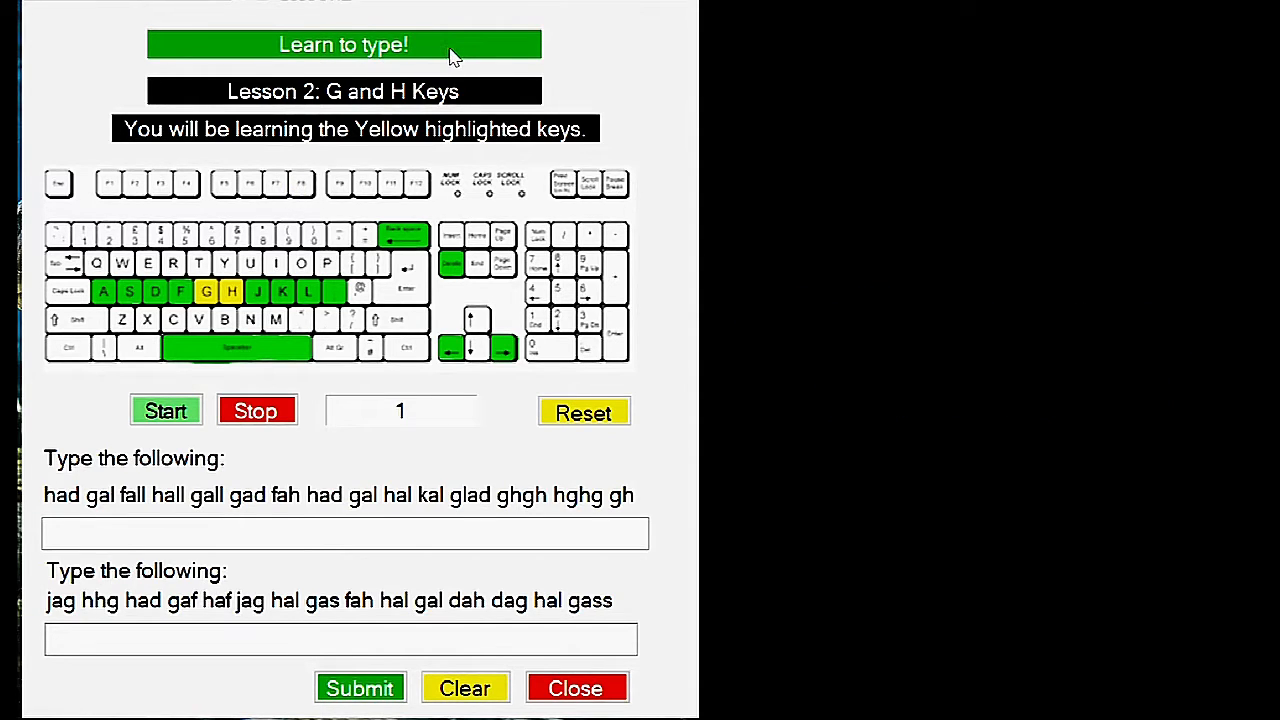
mouse_move(388, 62)
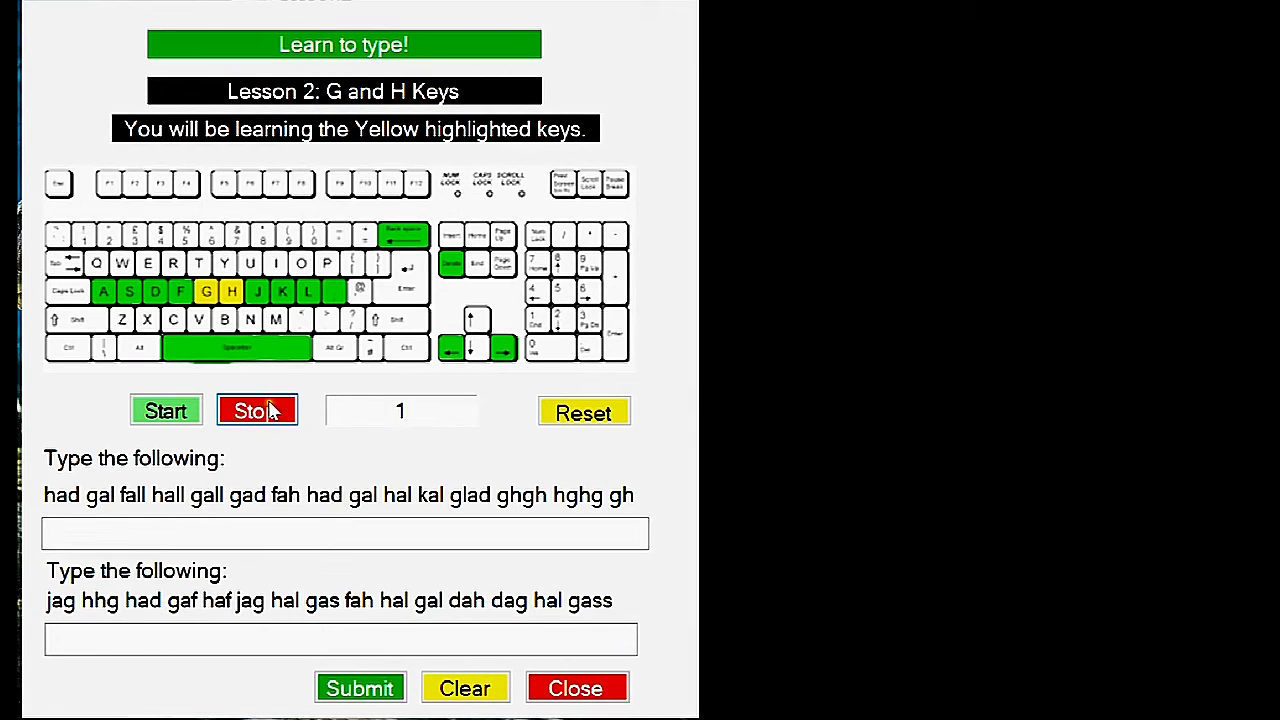
Stop the Lesson 2 timer after it counts up to 9
left_click(256, 410)
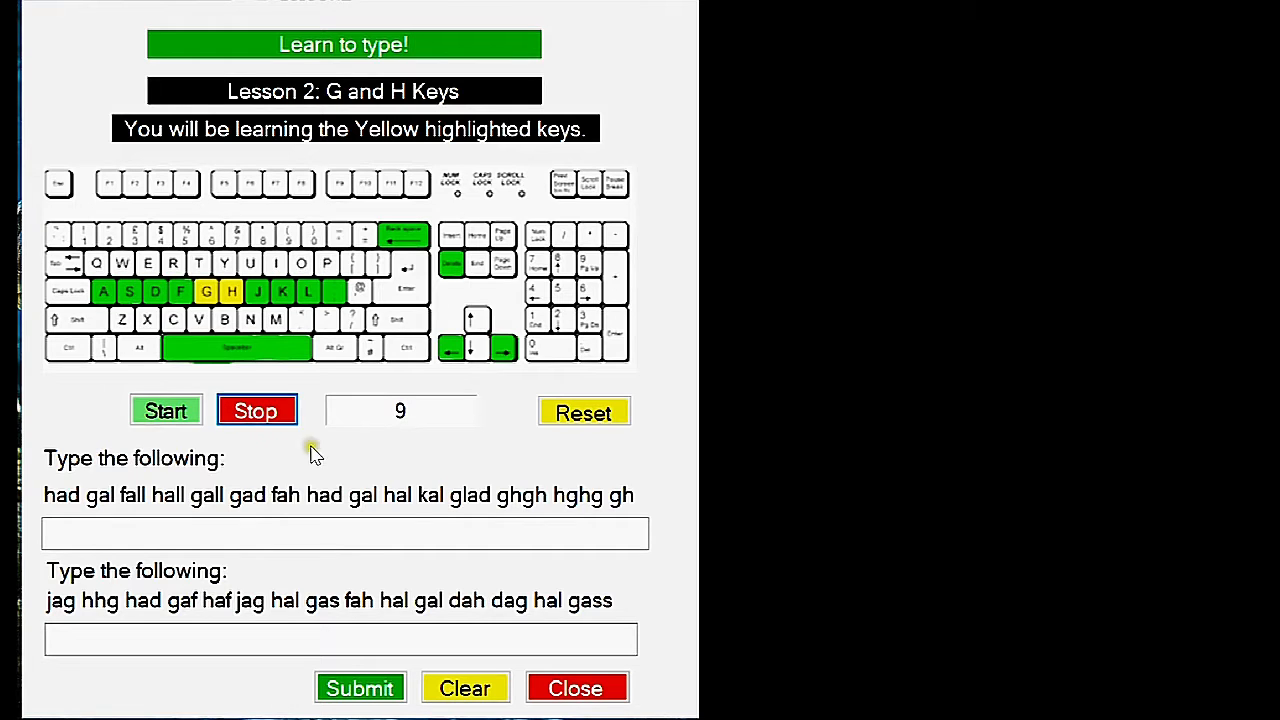
mouse_move(504, 418)
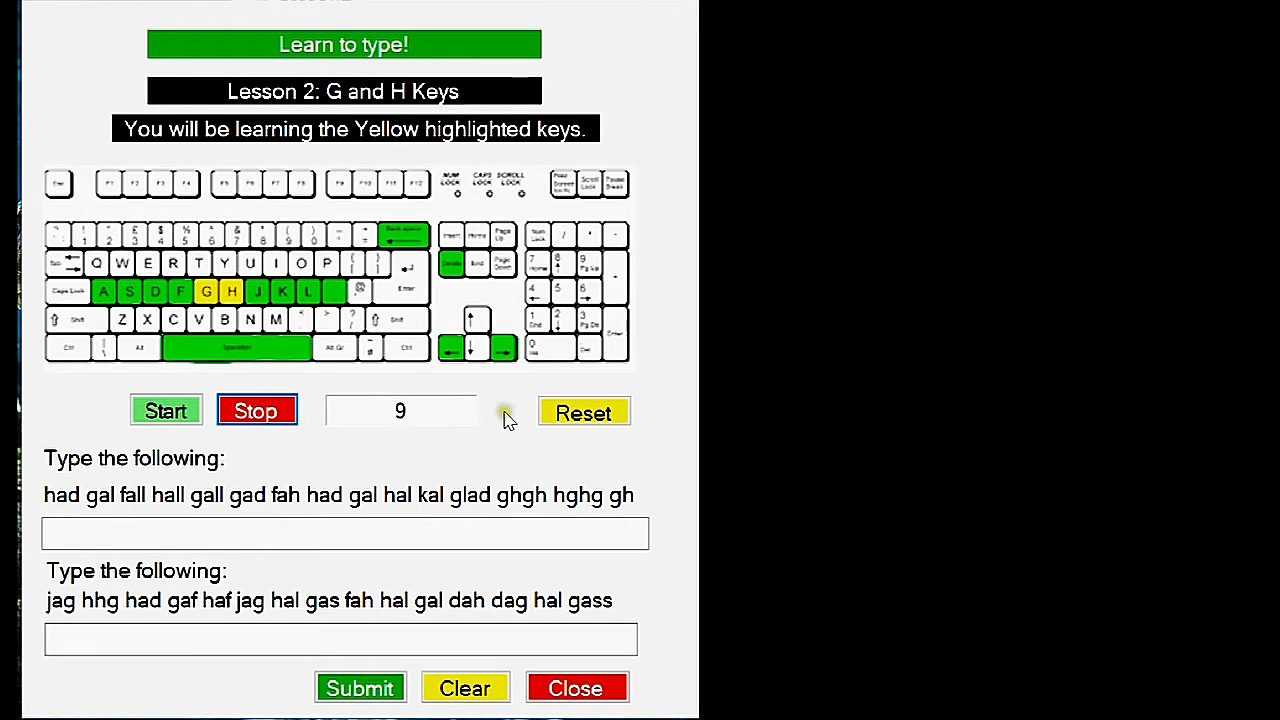
Restart the timer at 1, dismiss the empty-boxes warning, and fill both boxes with gibberish attempts
left_click(166, 412)
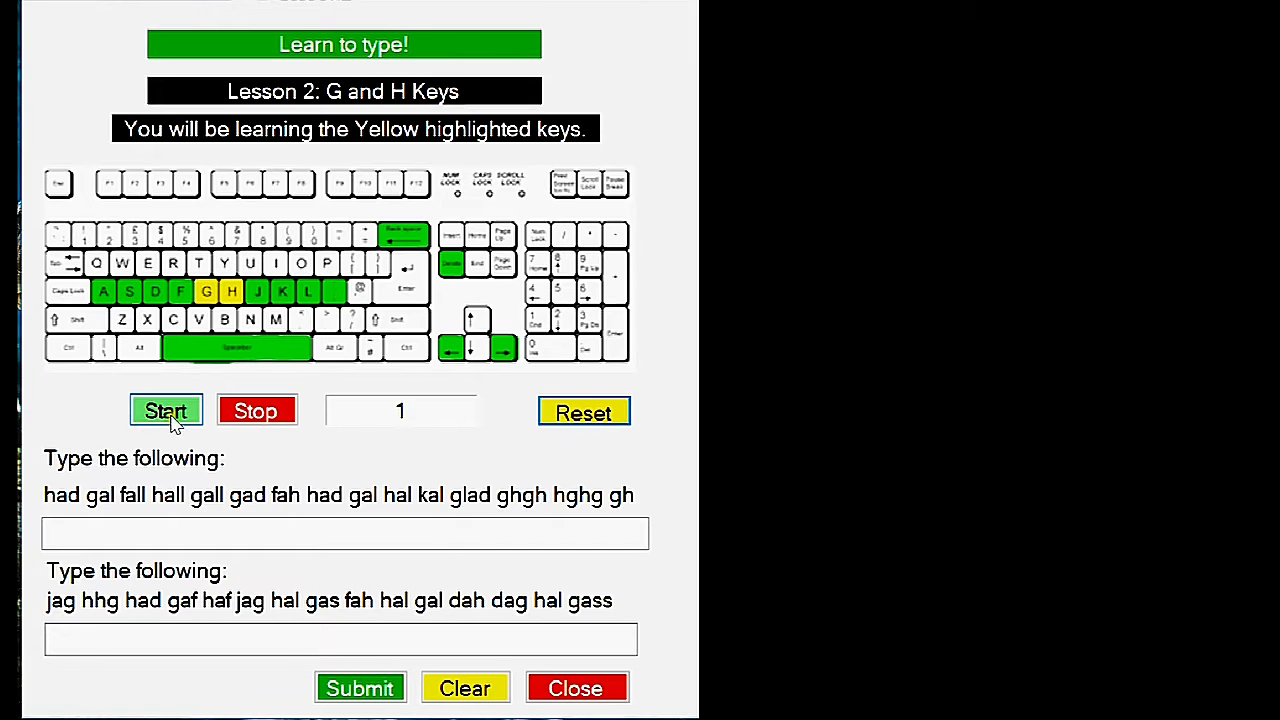
mouse_move(340, 568)
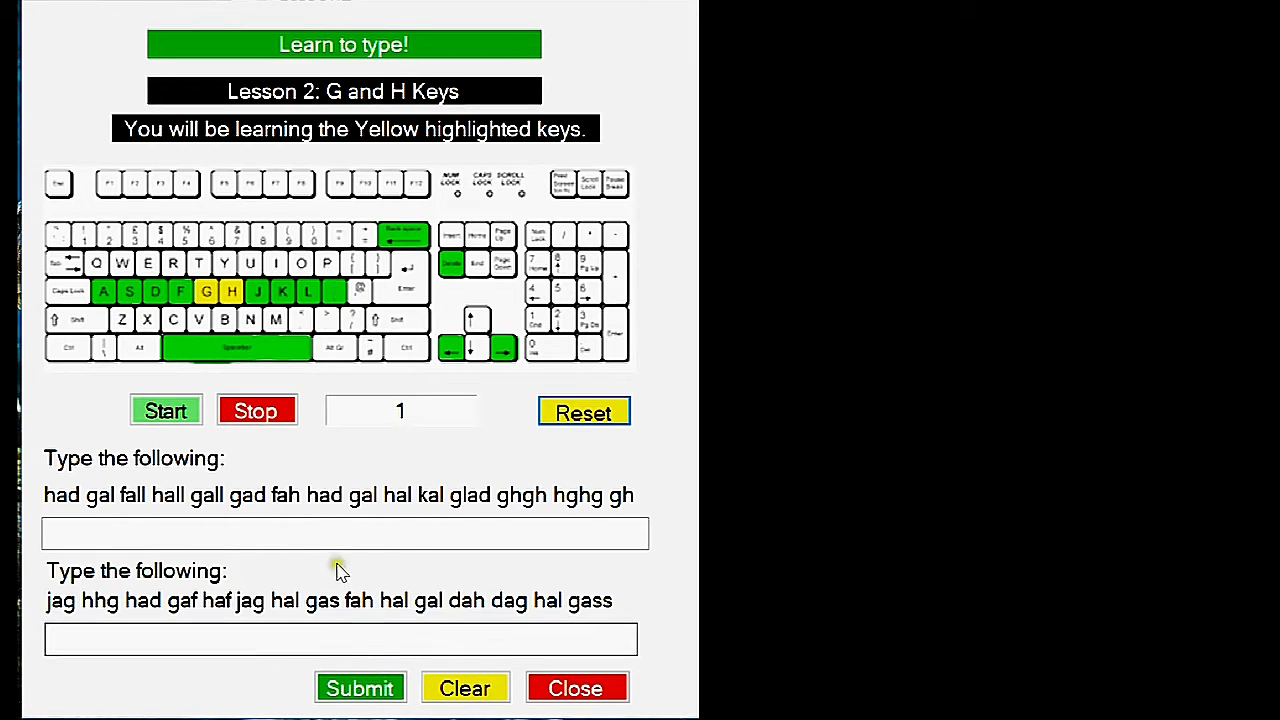
left_click(360, 688)
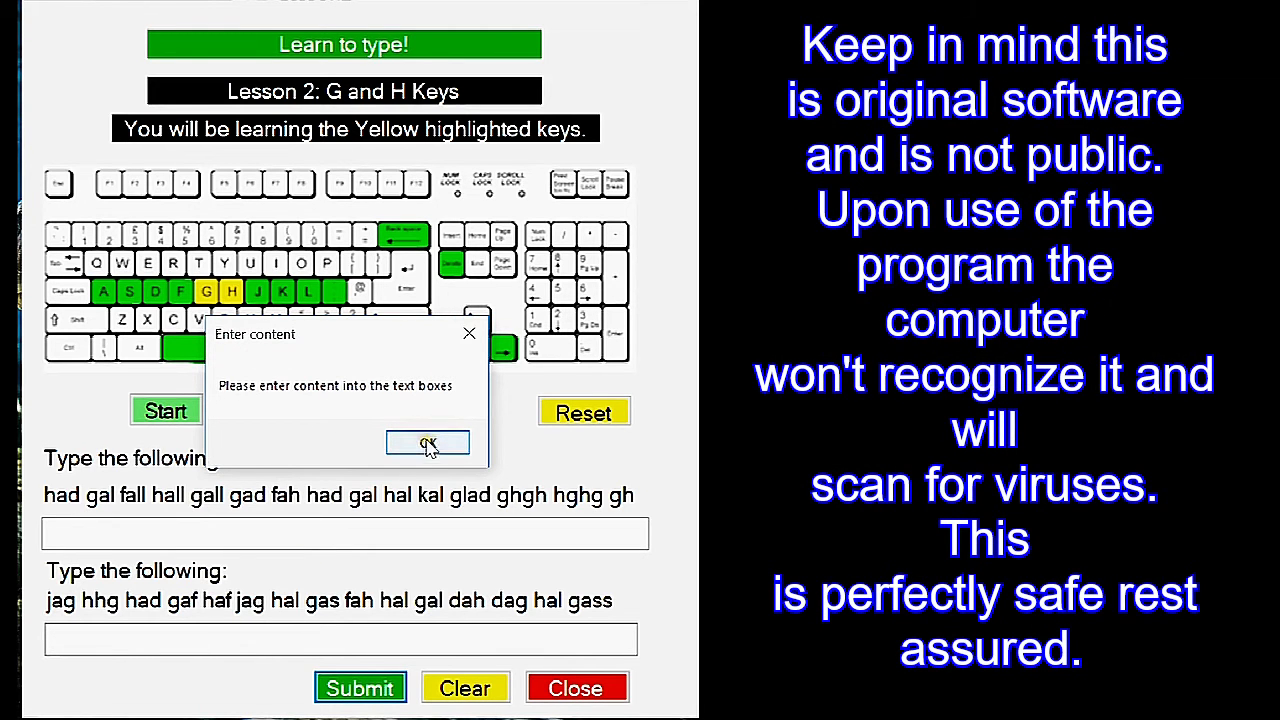
left_click(428, 444)
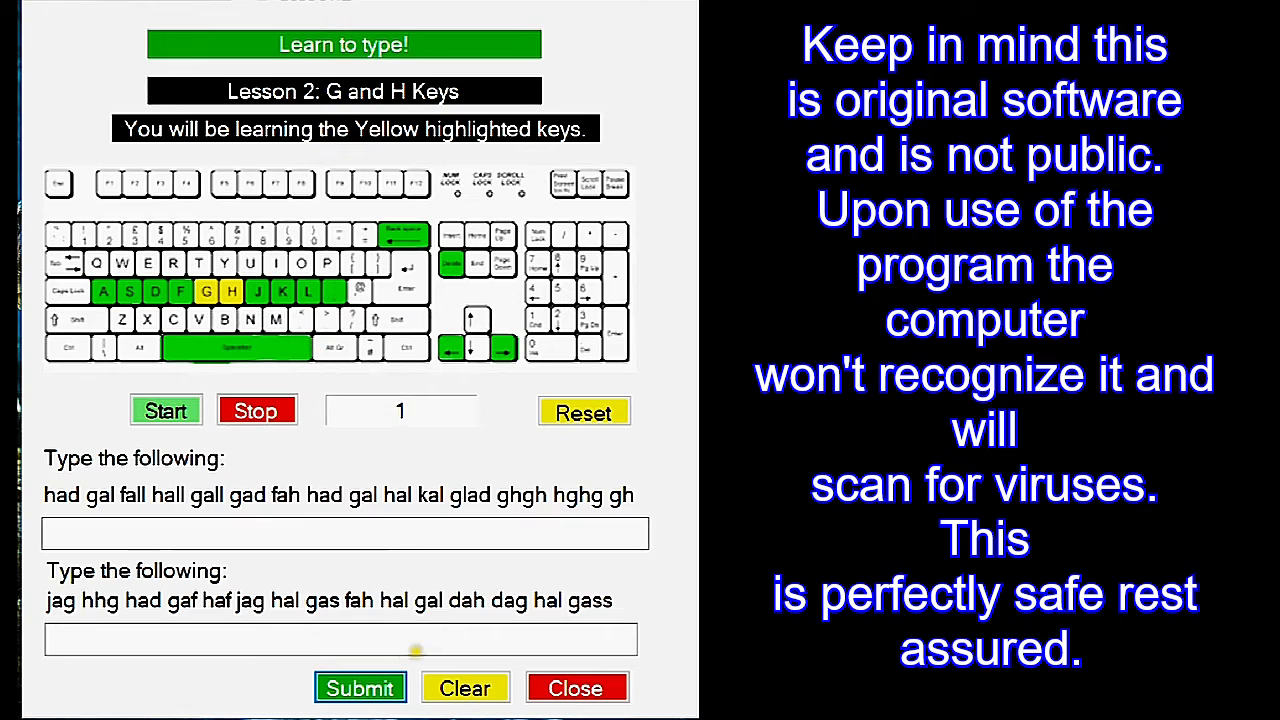
left_click(344, 532)
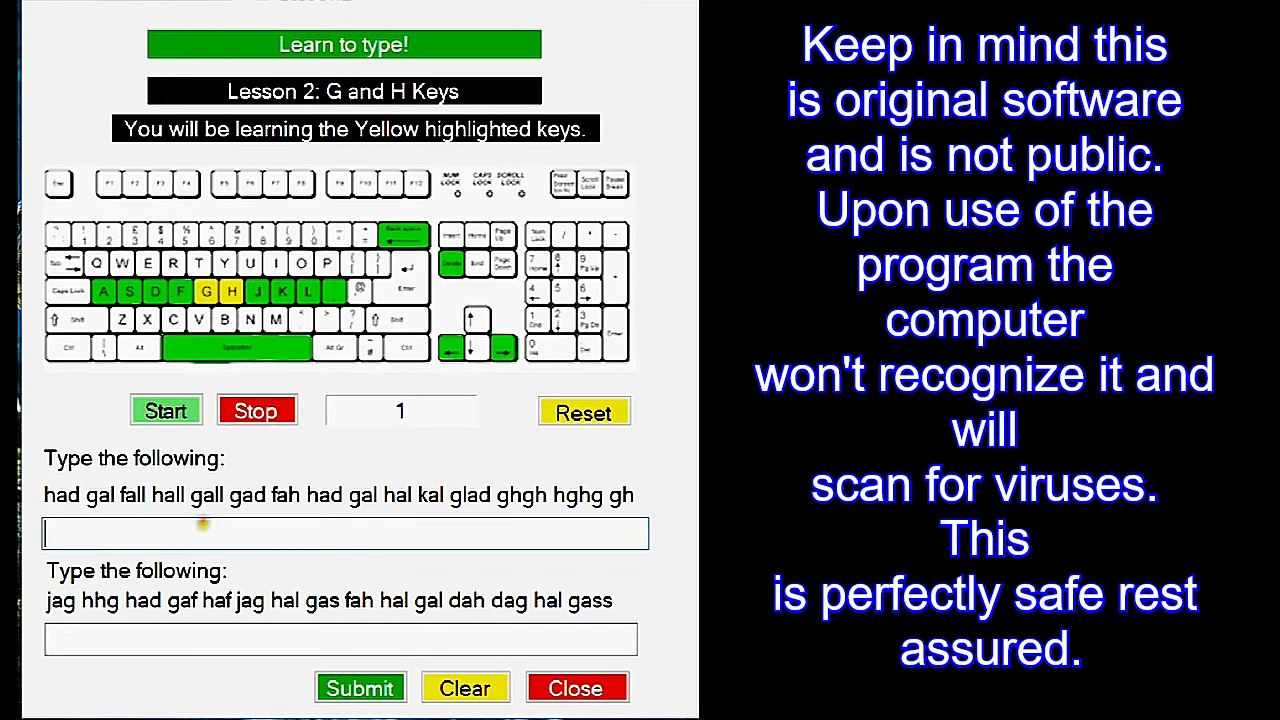
type("asdfkasjdfakls")
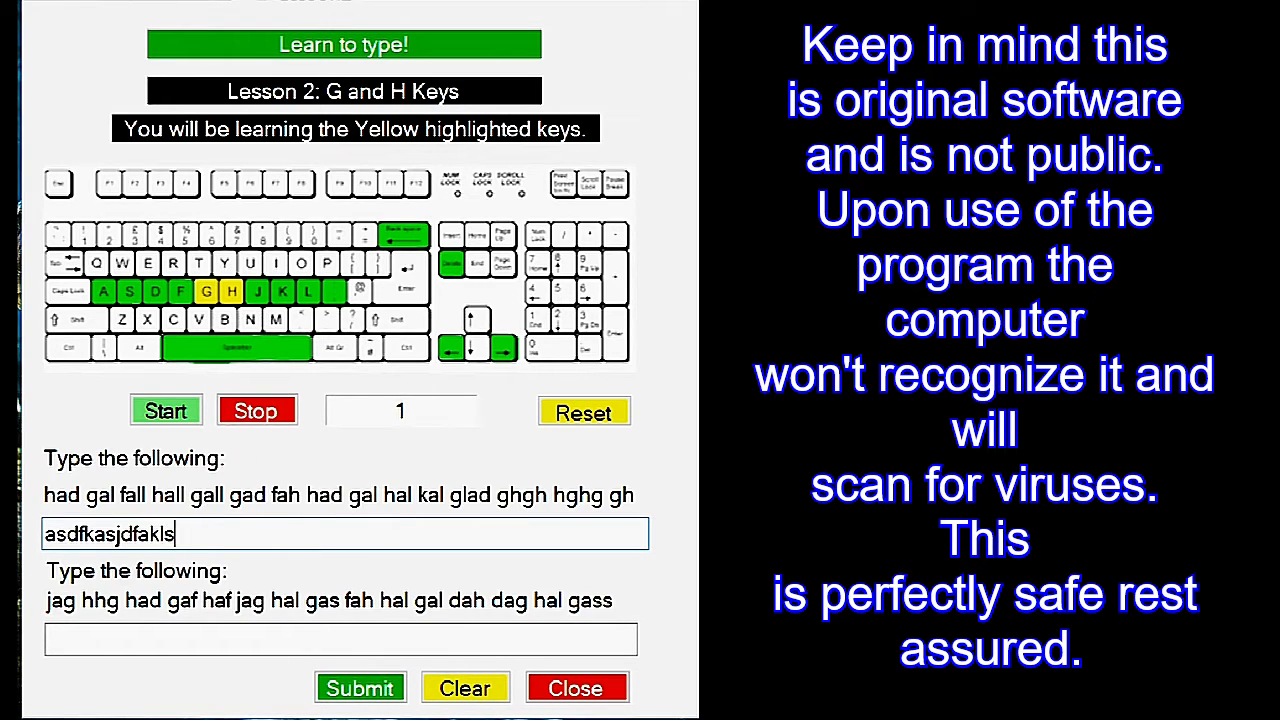
type("asdfasdfsdfd")
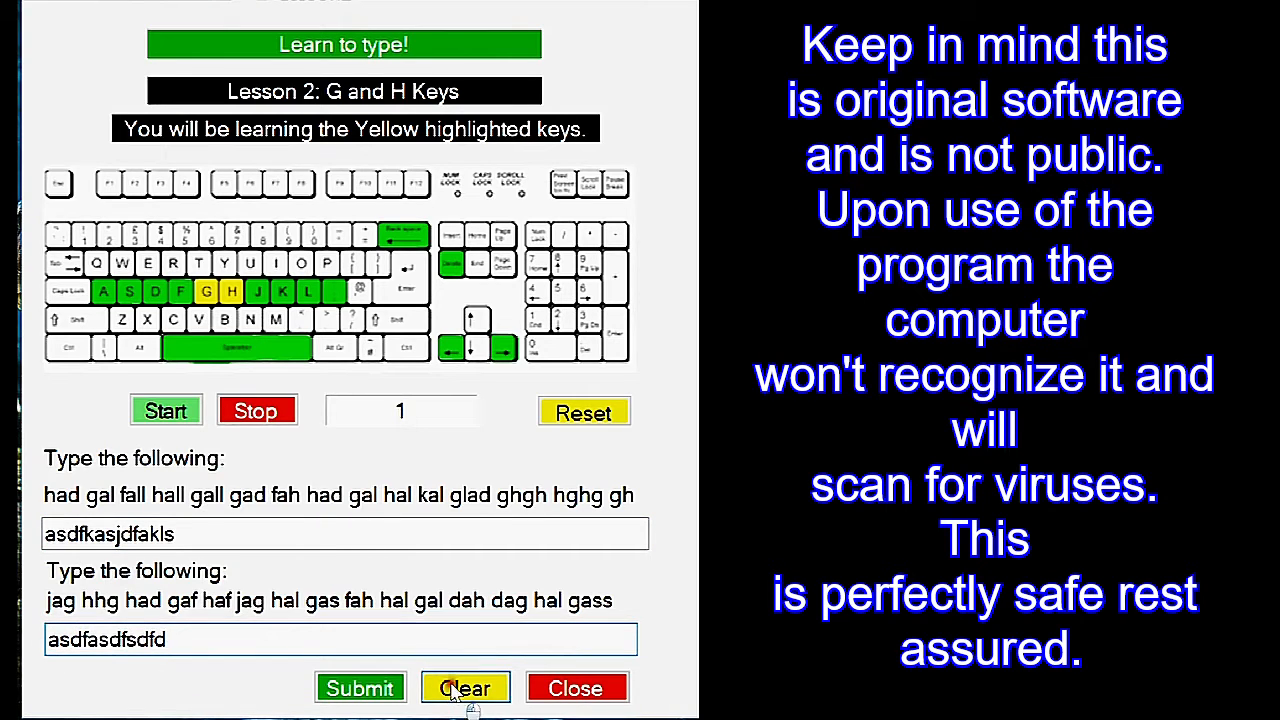
Clear both Lesson 2 practice boxes with the yellow Clear button
left_click(464, 688)
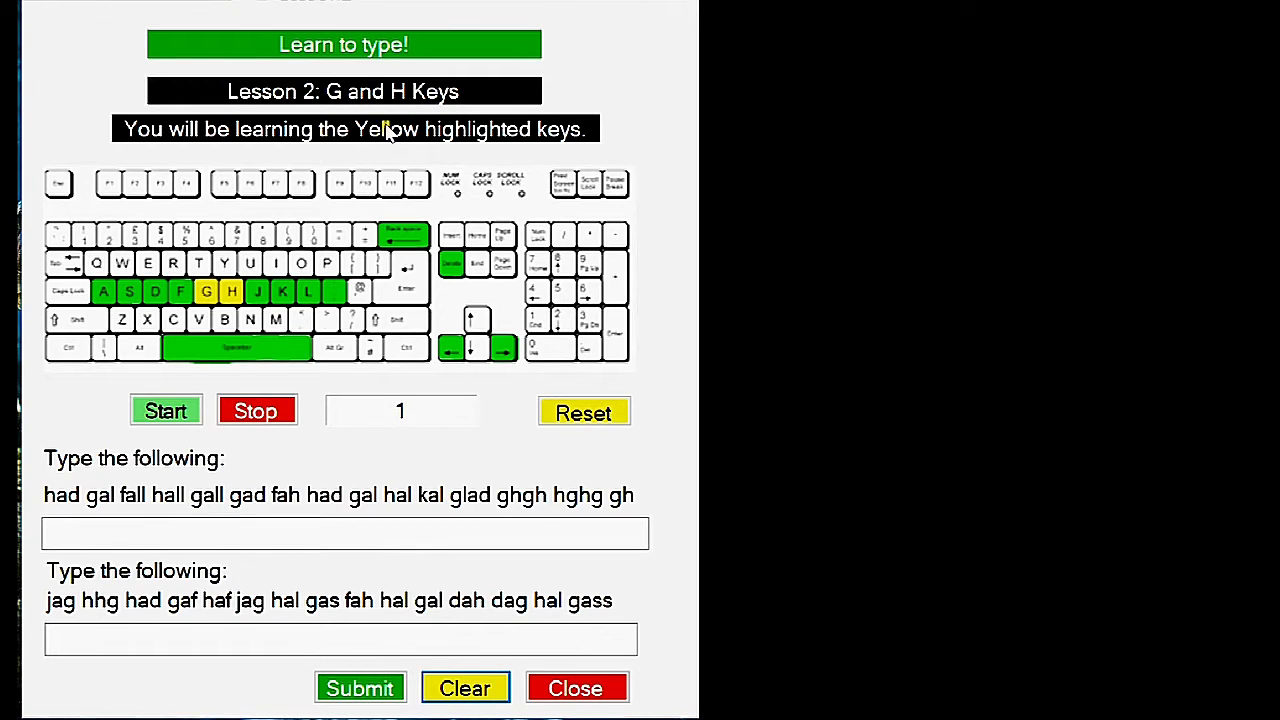
mouse_move(322, 90)
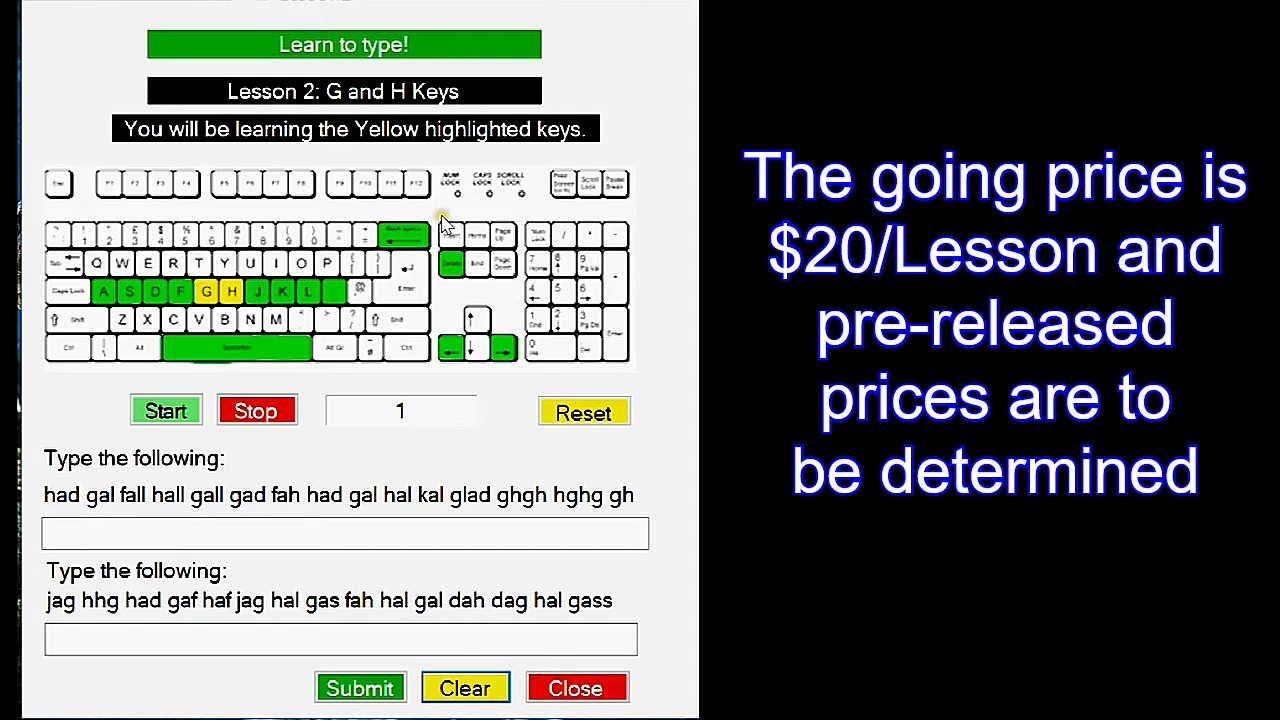
mouse_move(380, 476)
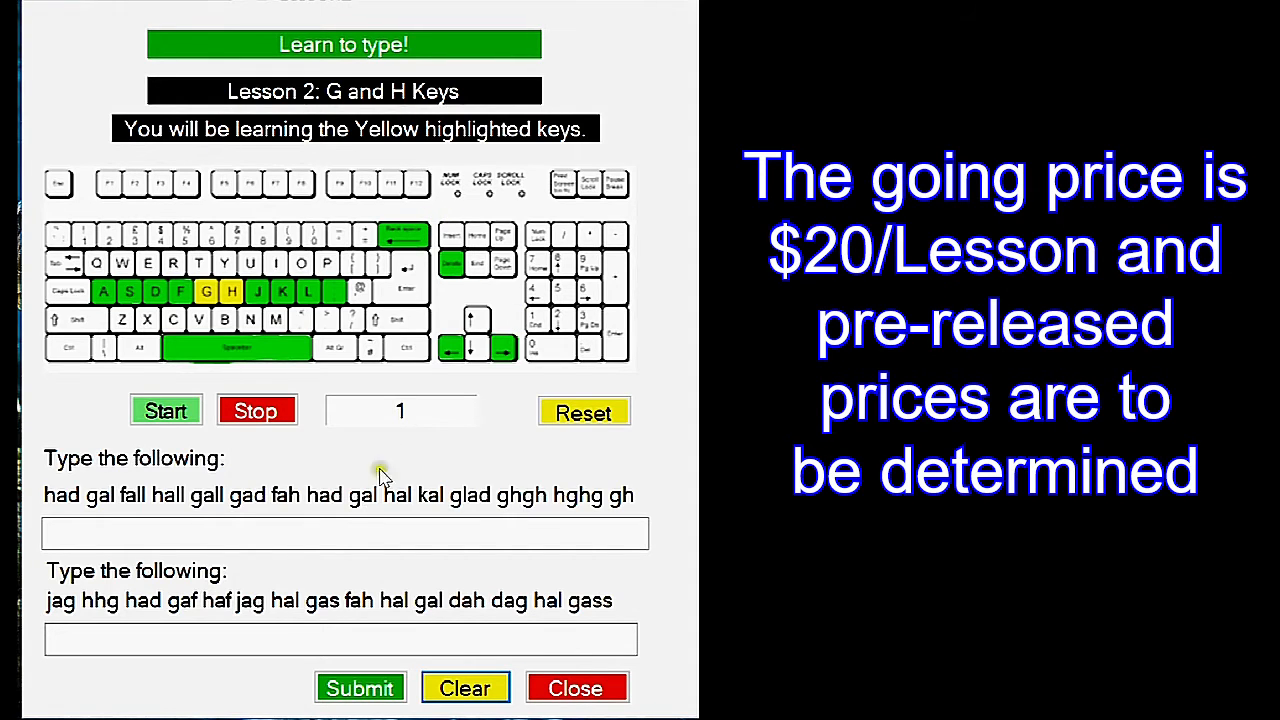
Submit short gibberish lines, dismiss the 'You were close' message, and clear both boxes
type("asfasfdasfd")
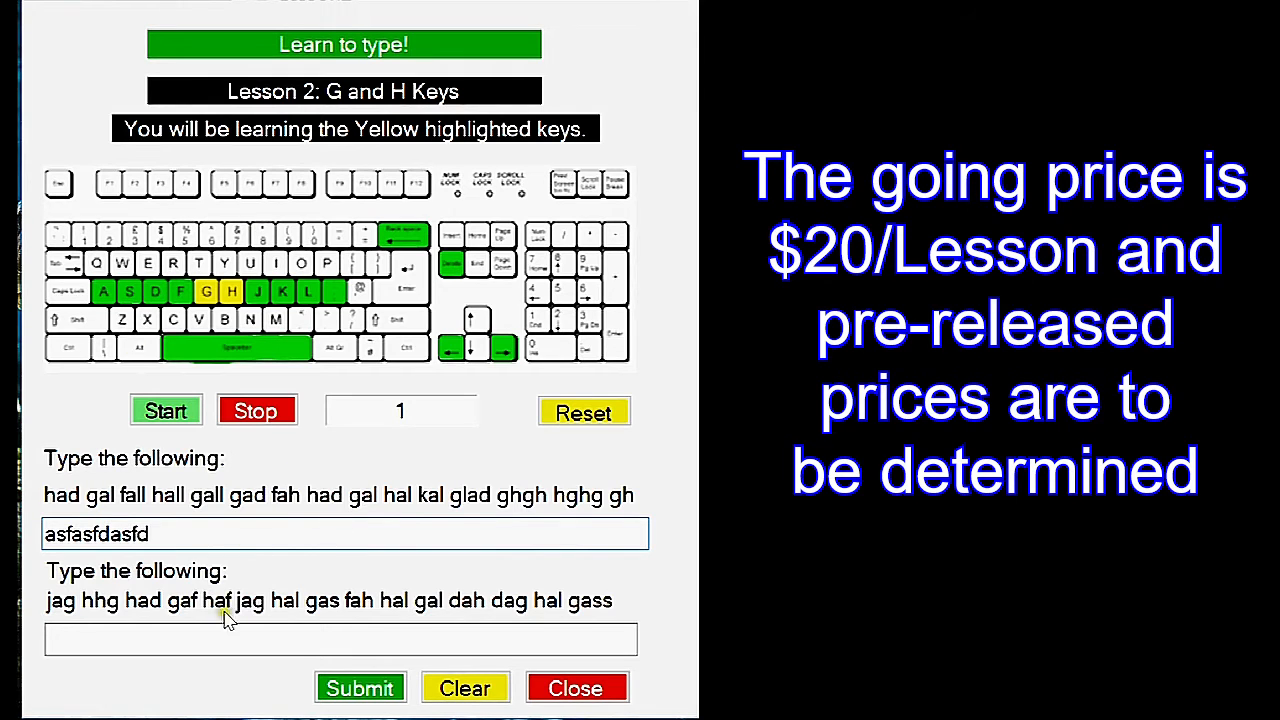
type("asdfasf")
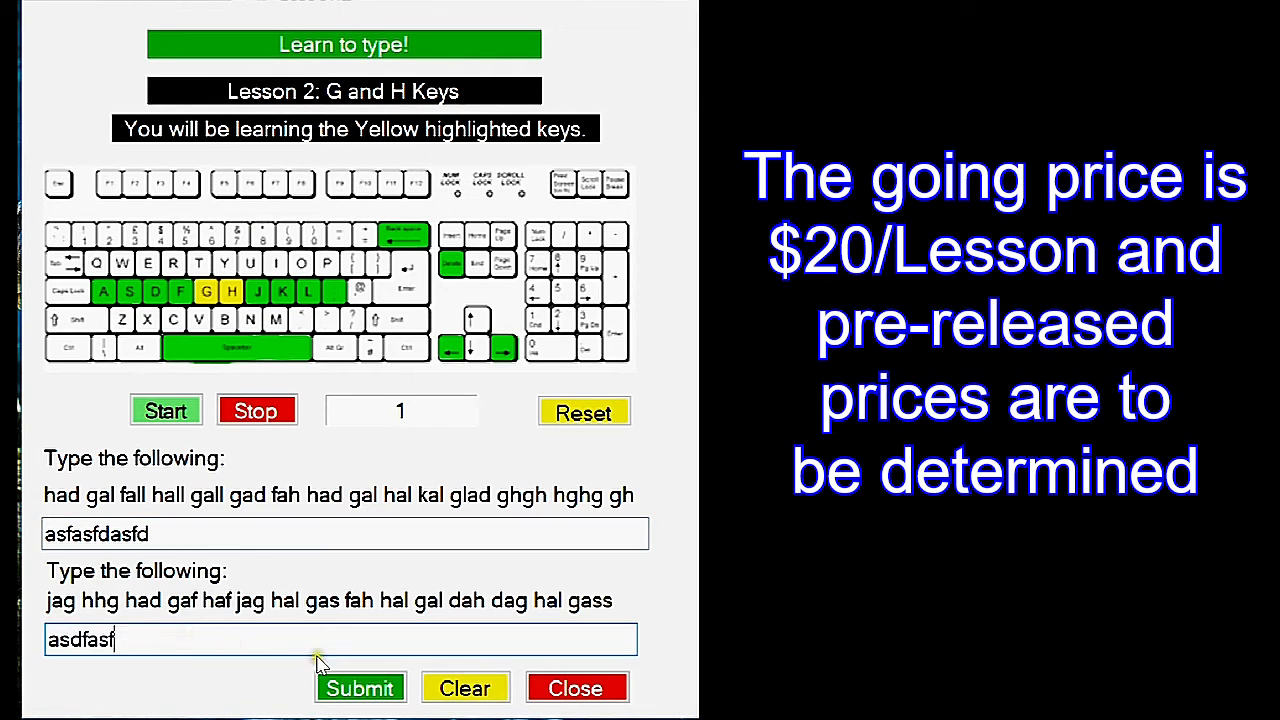
left_click(360, 688)
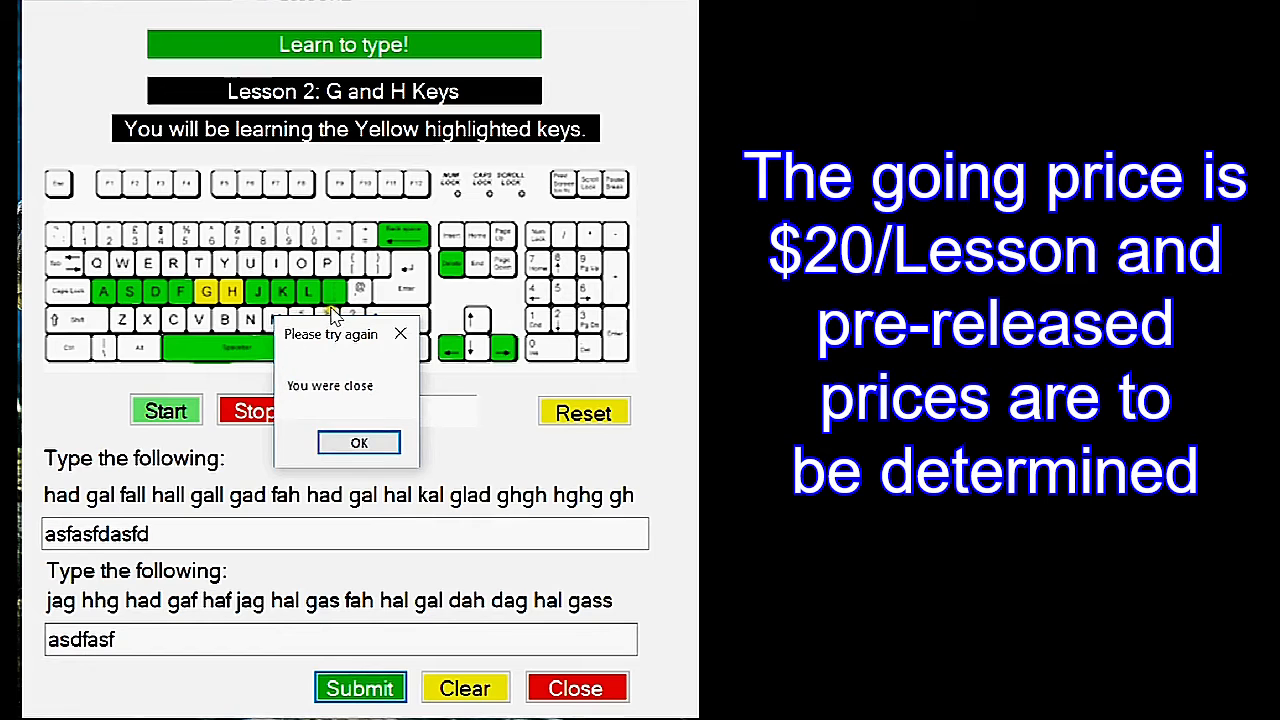
left_click(358, 442)
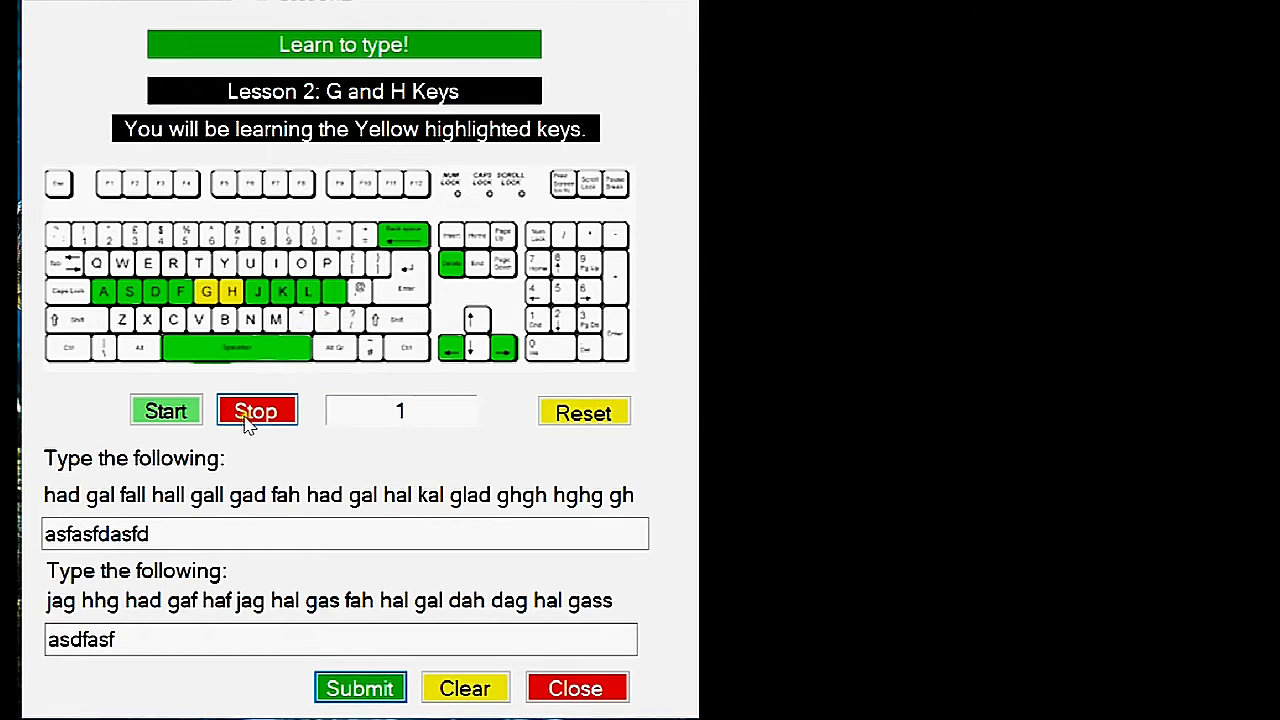
left_click(464, 688)
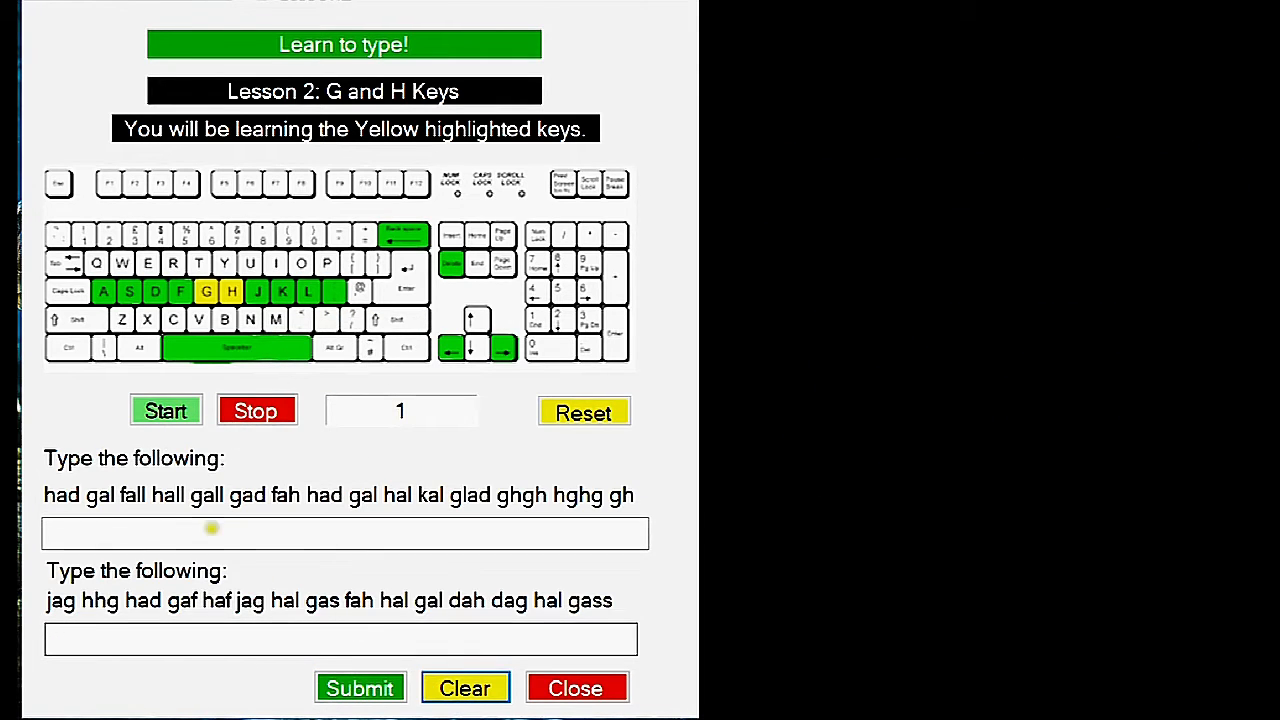
Focus the first practice box and start the lesson timer at 1
left_click(344, 532)
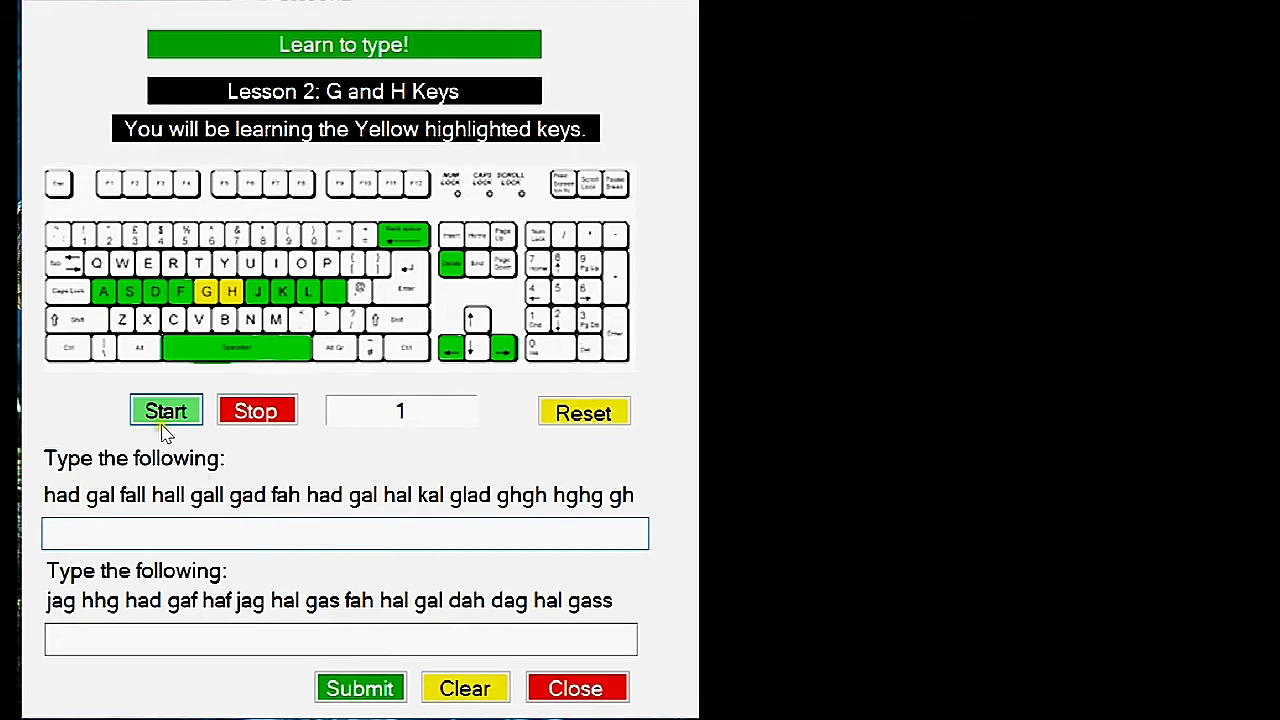
left_click(166, 412)
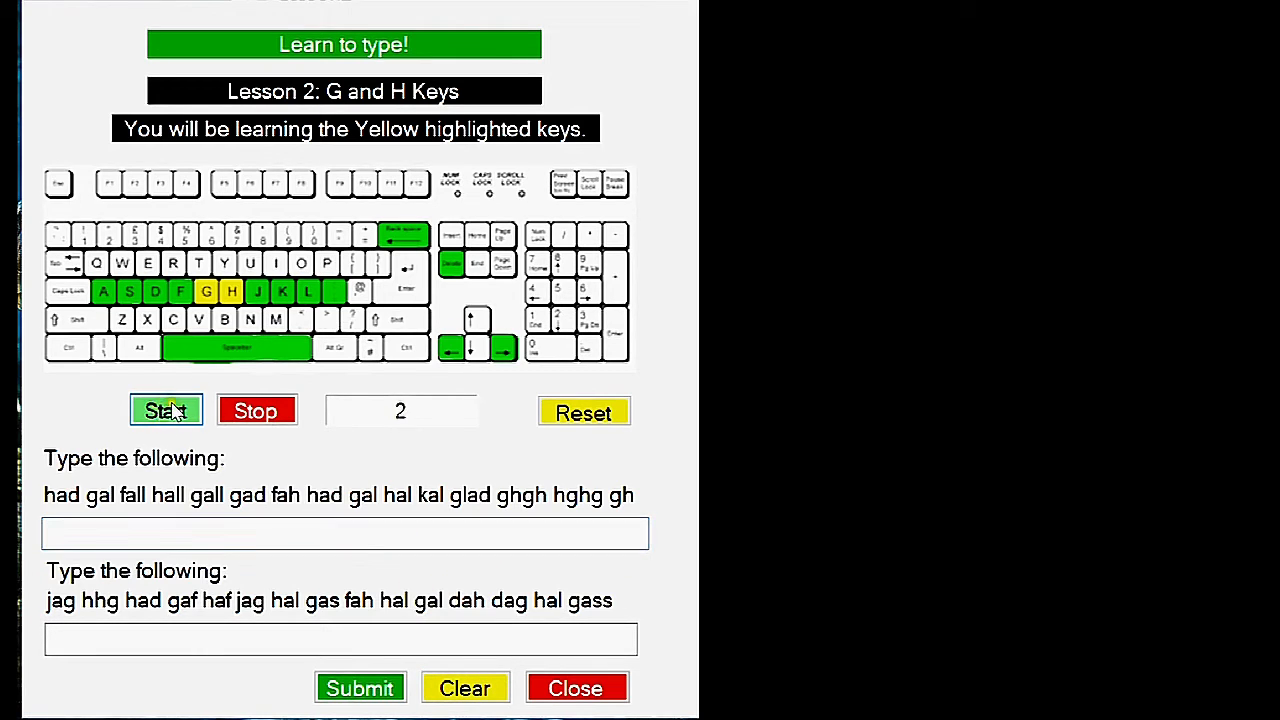
left_click(166, 410)
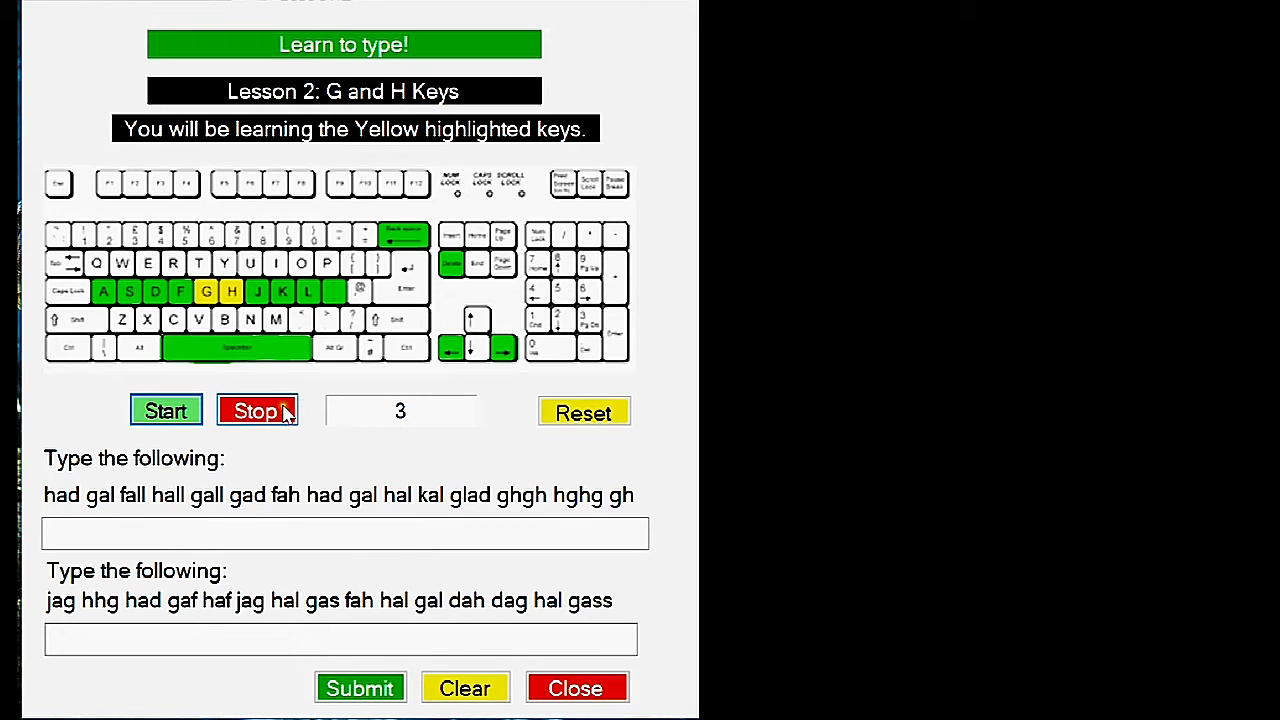
left_click(584, 412)
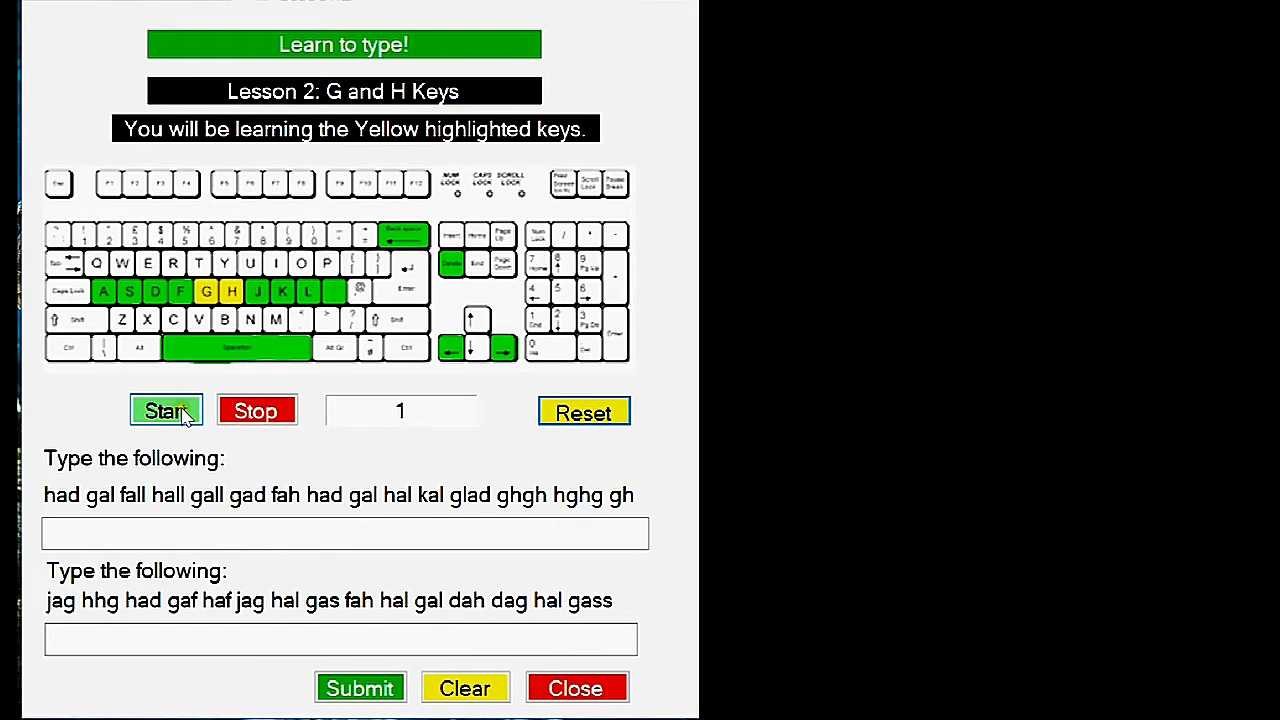
Type the first line 'had gal fall hall gall gad fah haal glad ghgh' into the first box
left_click(164, 410)
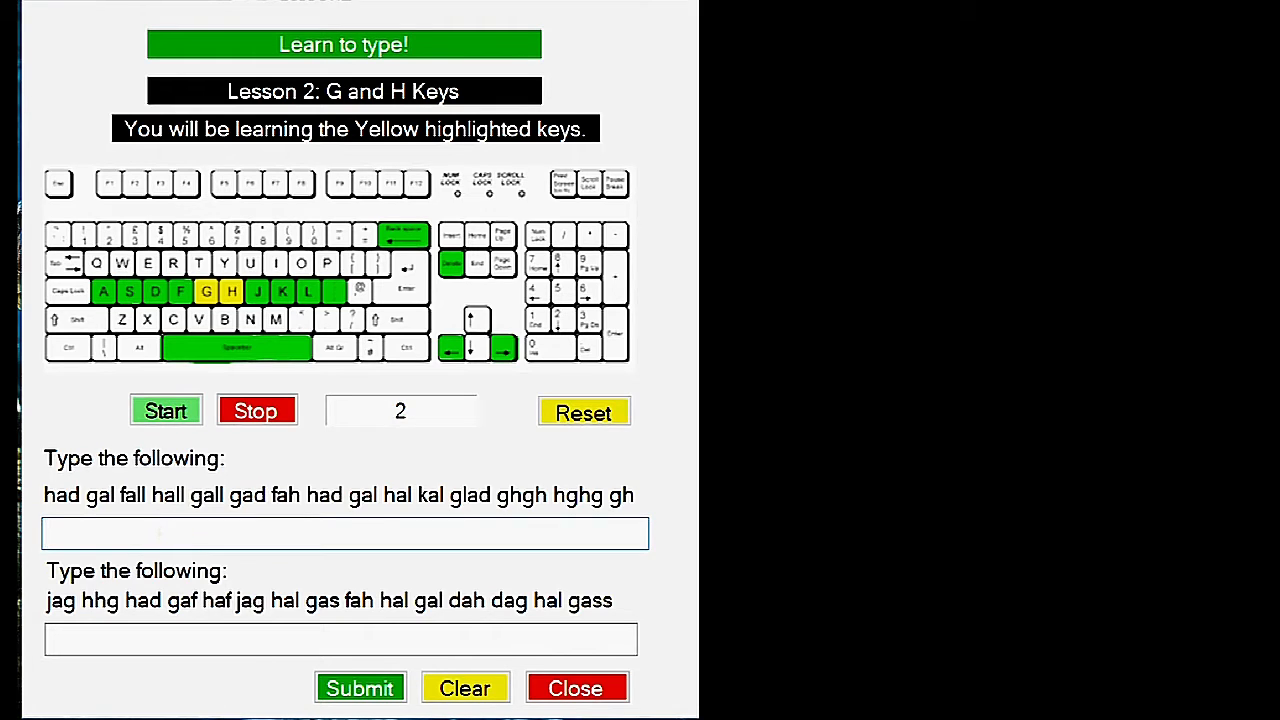
type("had gal fa")
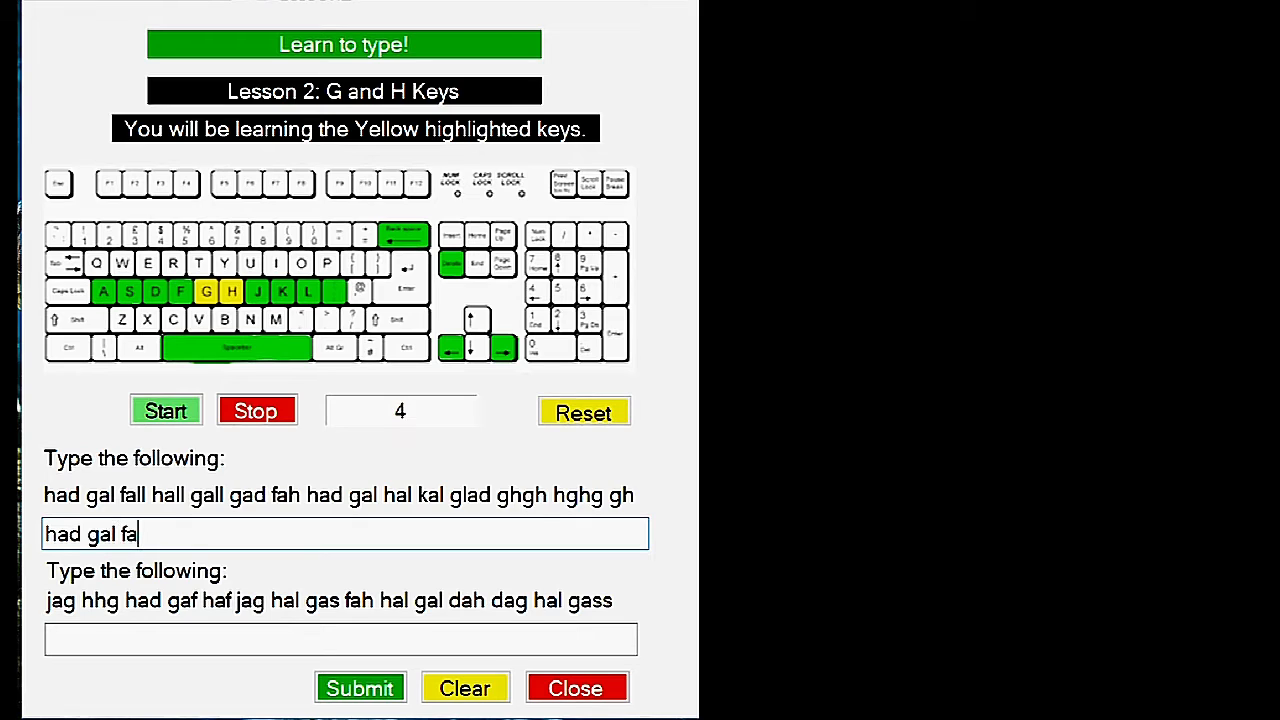
type("ll hall gall")
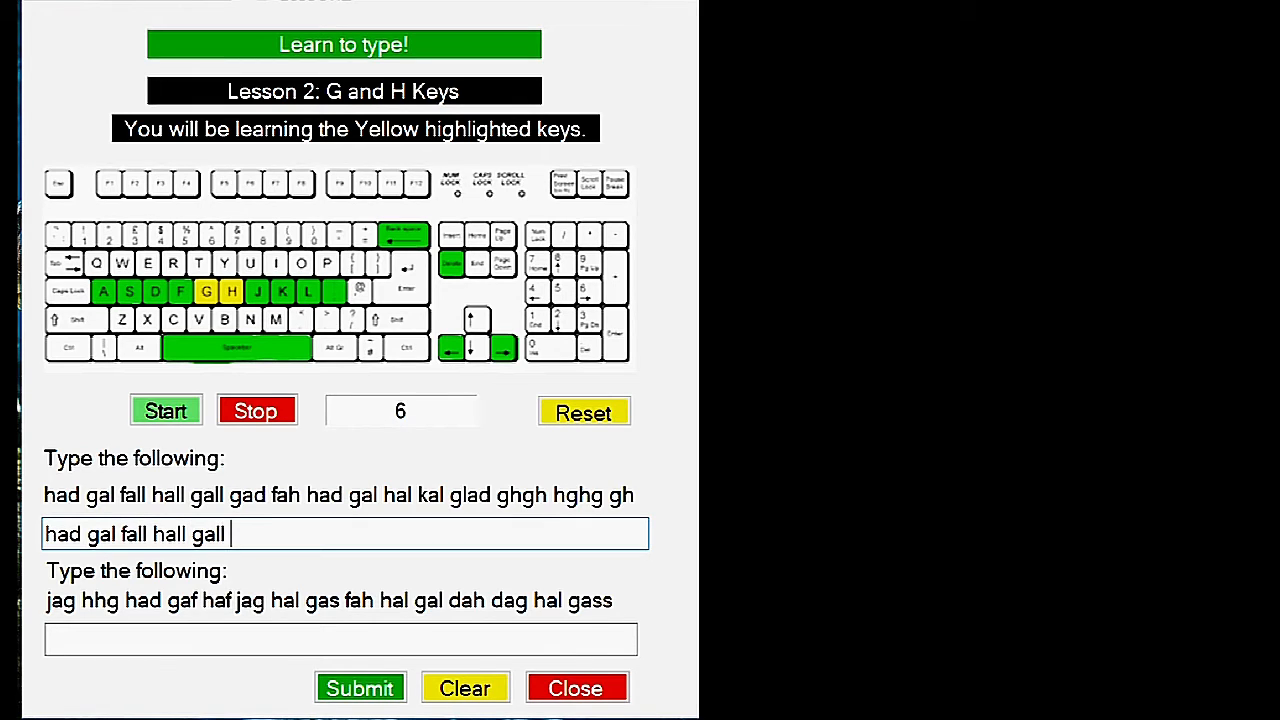
type("gad fah had gal hal k")
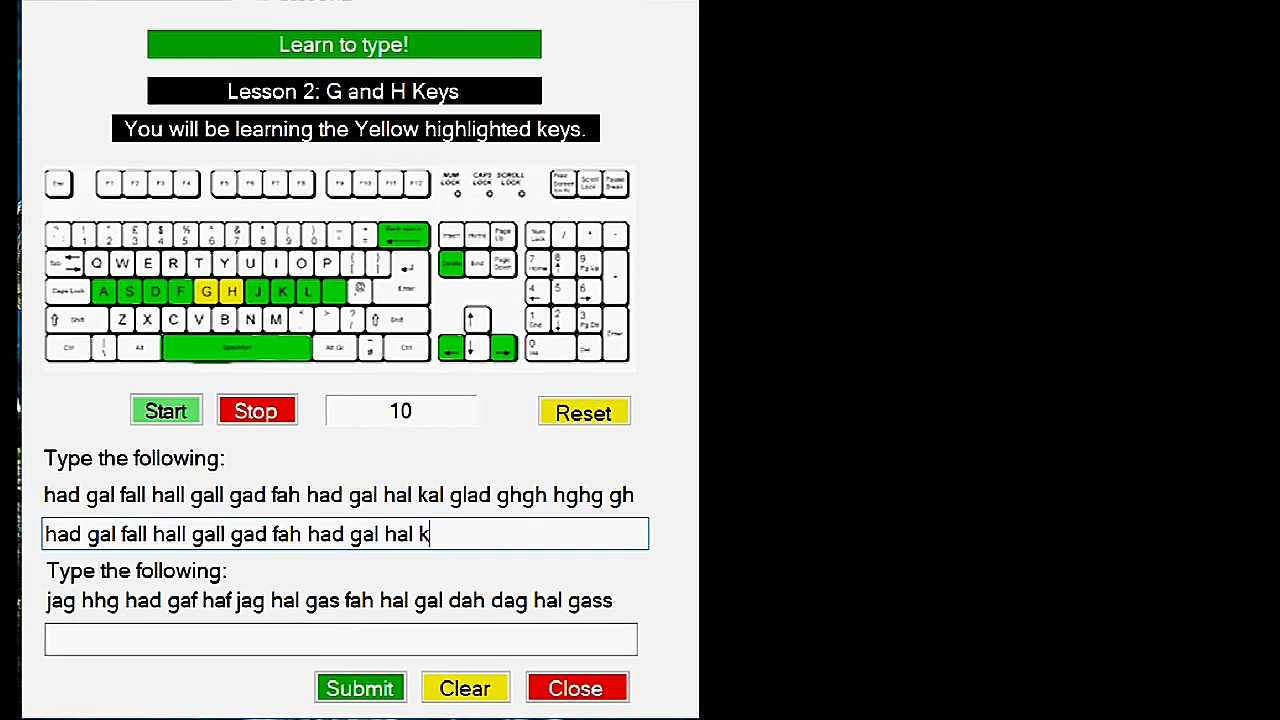
type("al glad ghgh hgh")
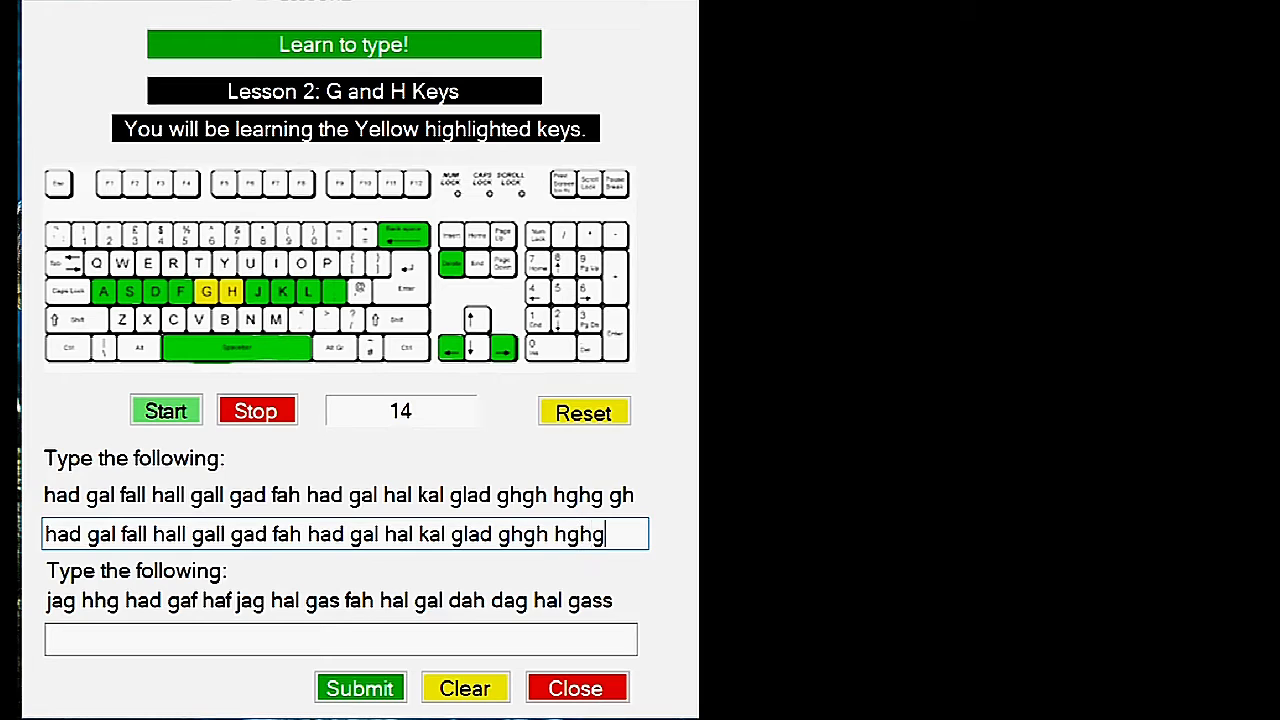
type("gh")
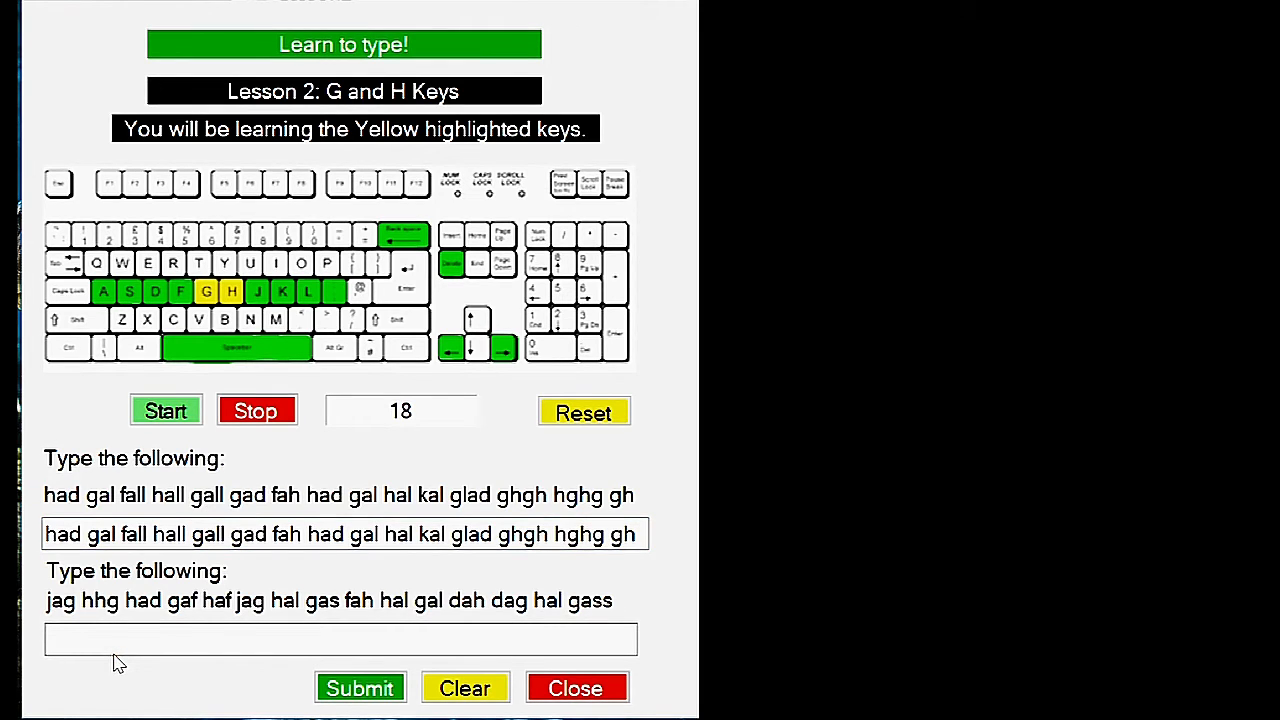
Type the second line ending 'fah hal gal dah dag hal gas' into the second box, timer at 43
type("jag")
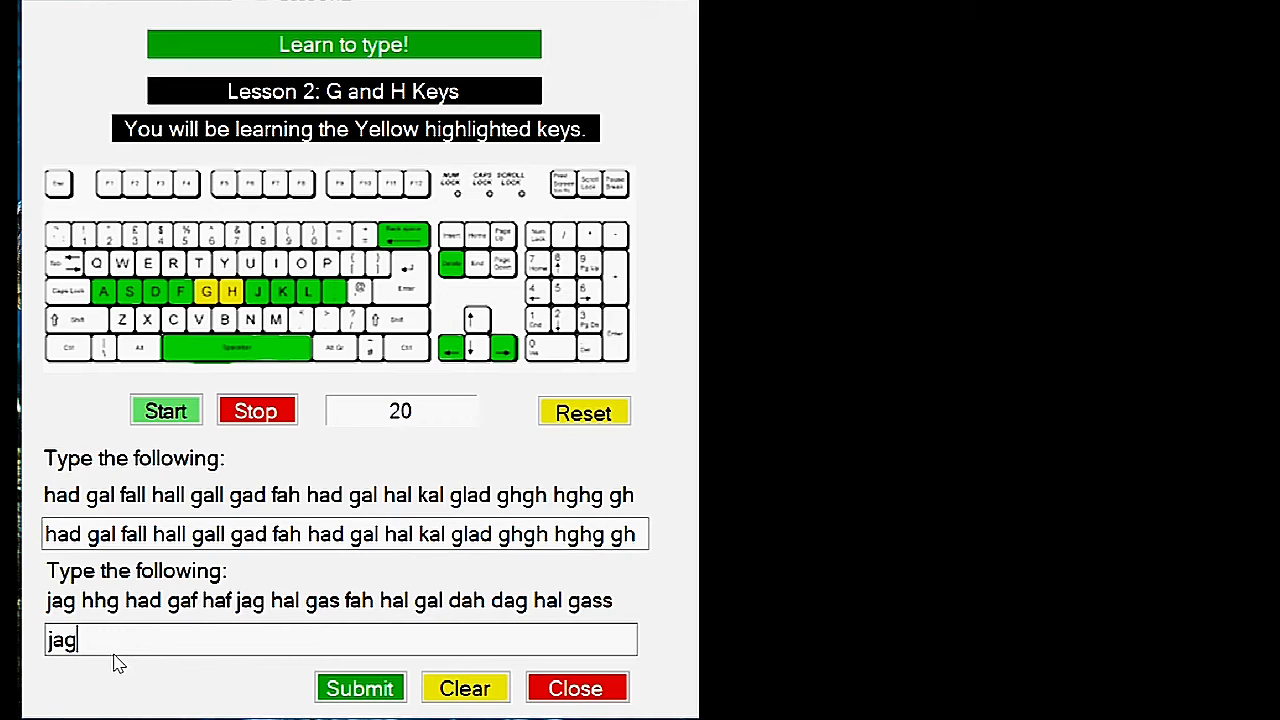
type("hhg had")
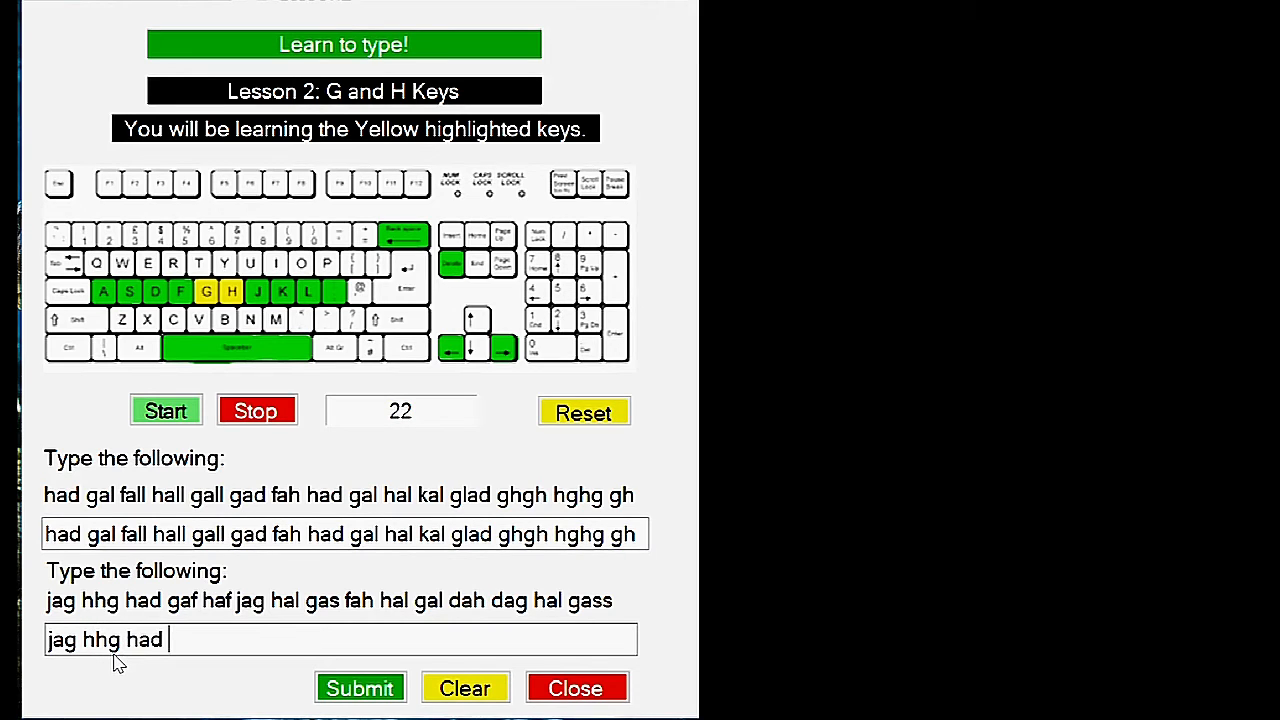
type("gaf haf")
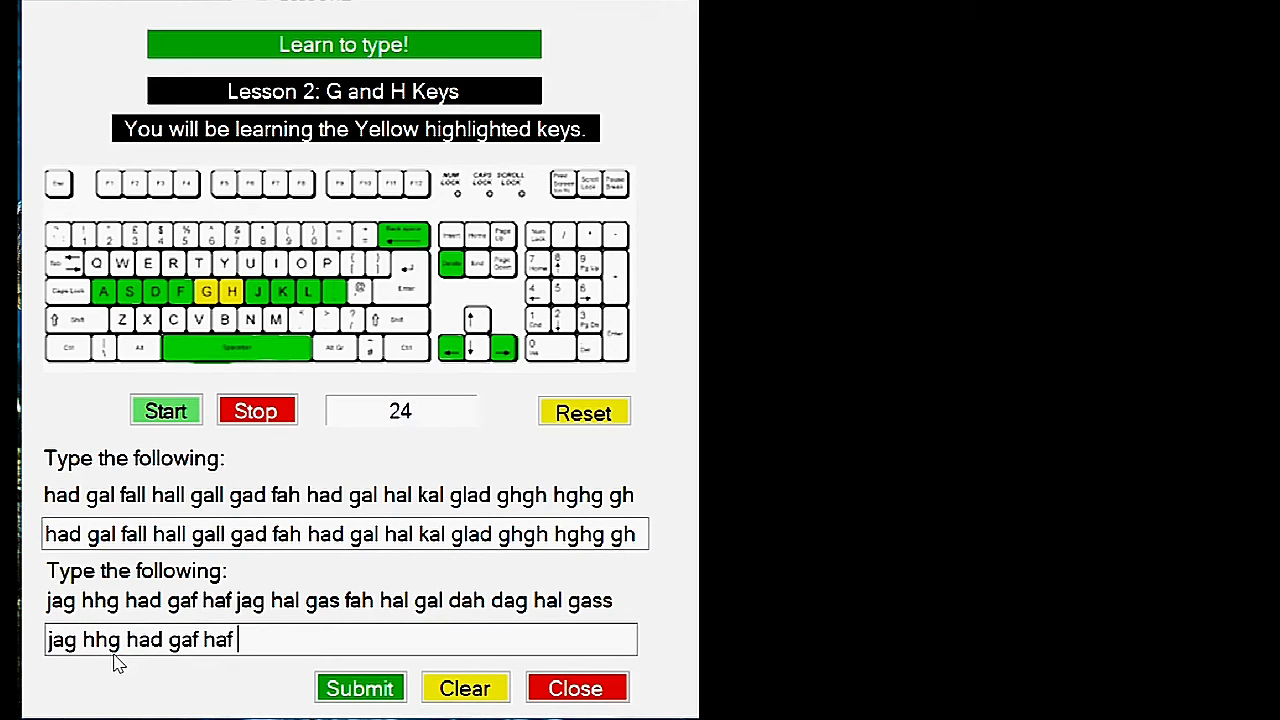
type("hag")
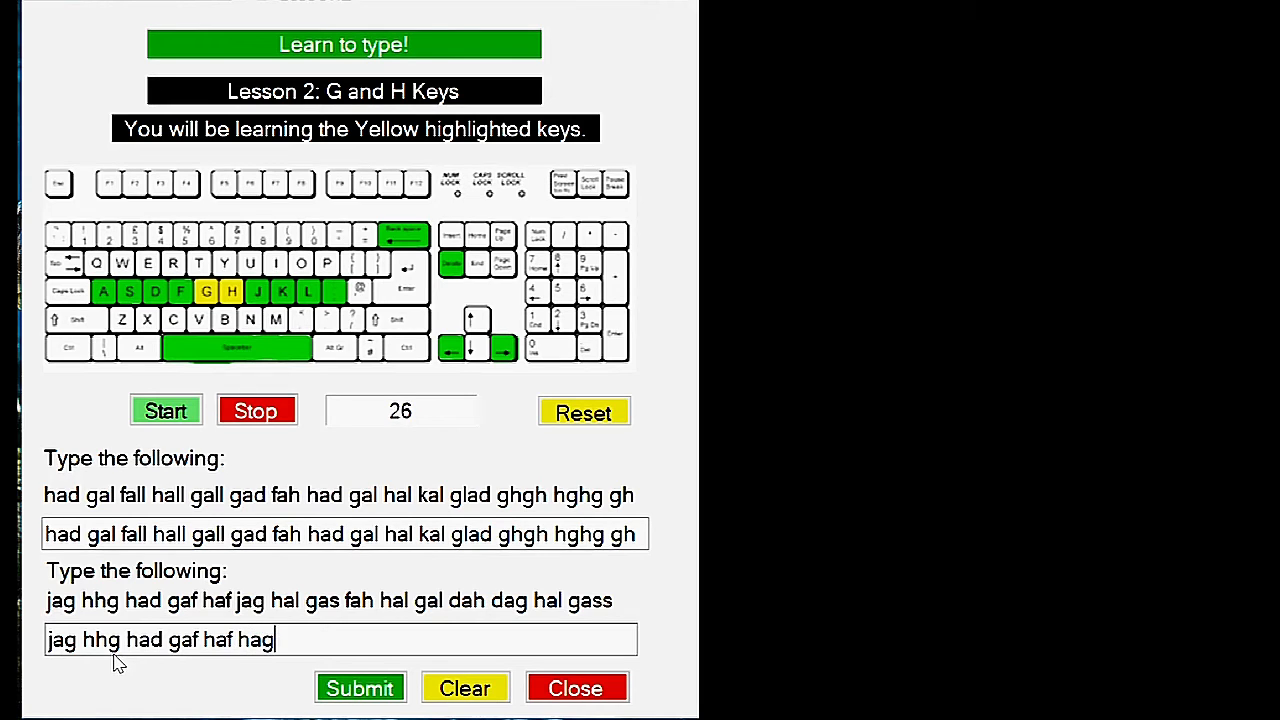
type("hal gas")
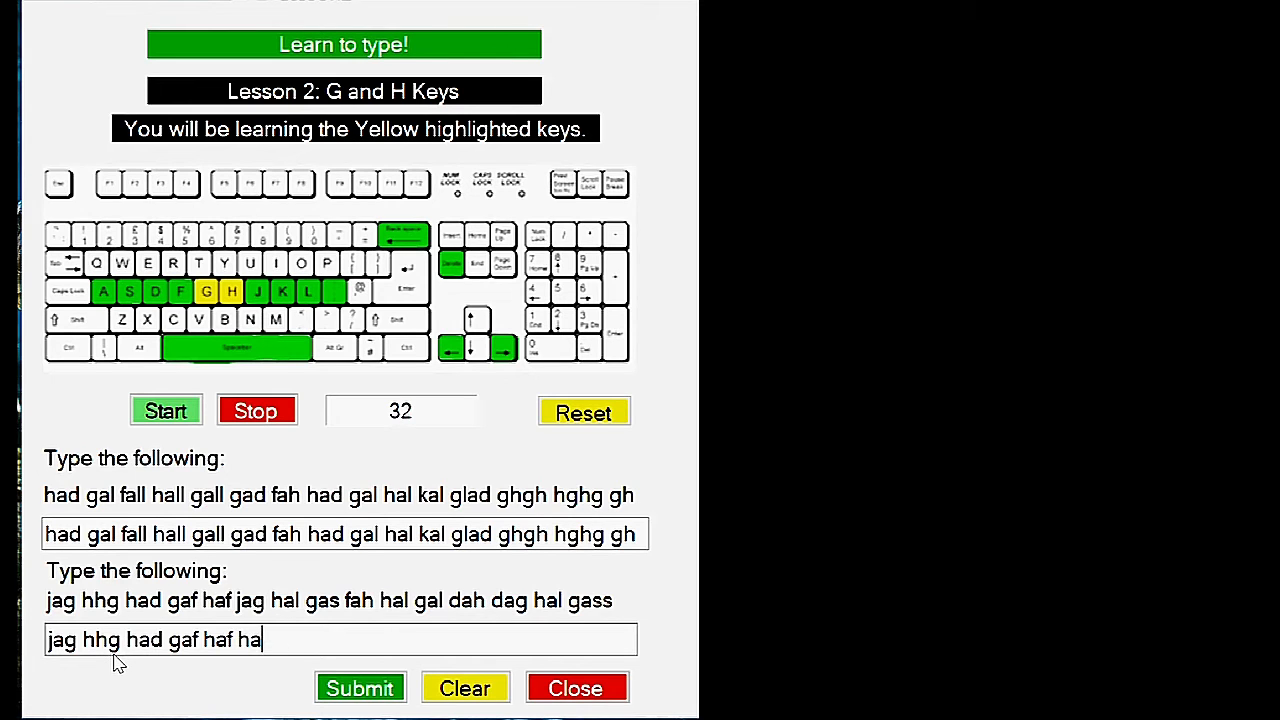
type("jag")
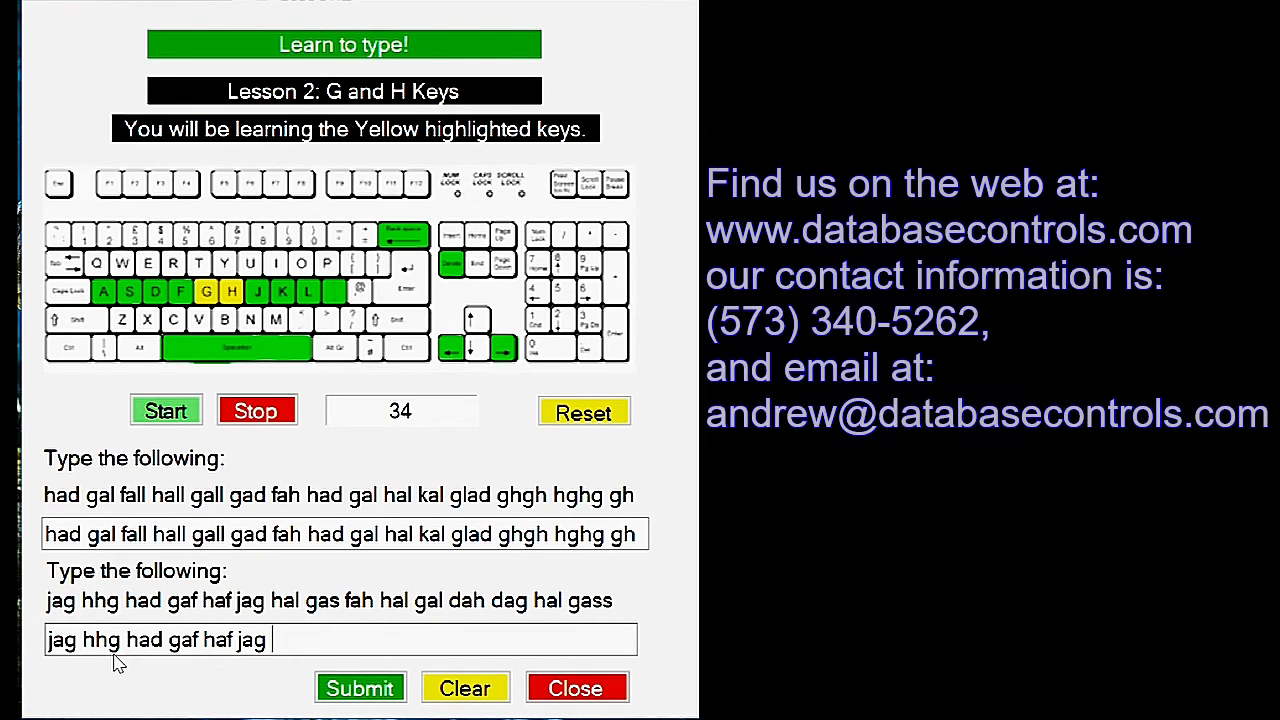
type("hal gas h")
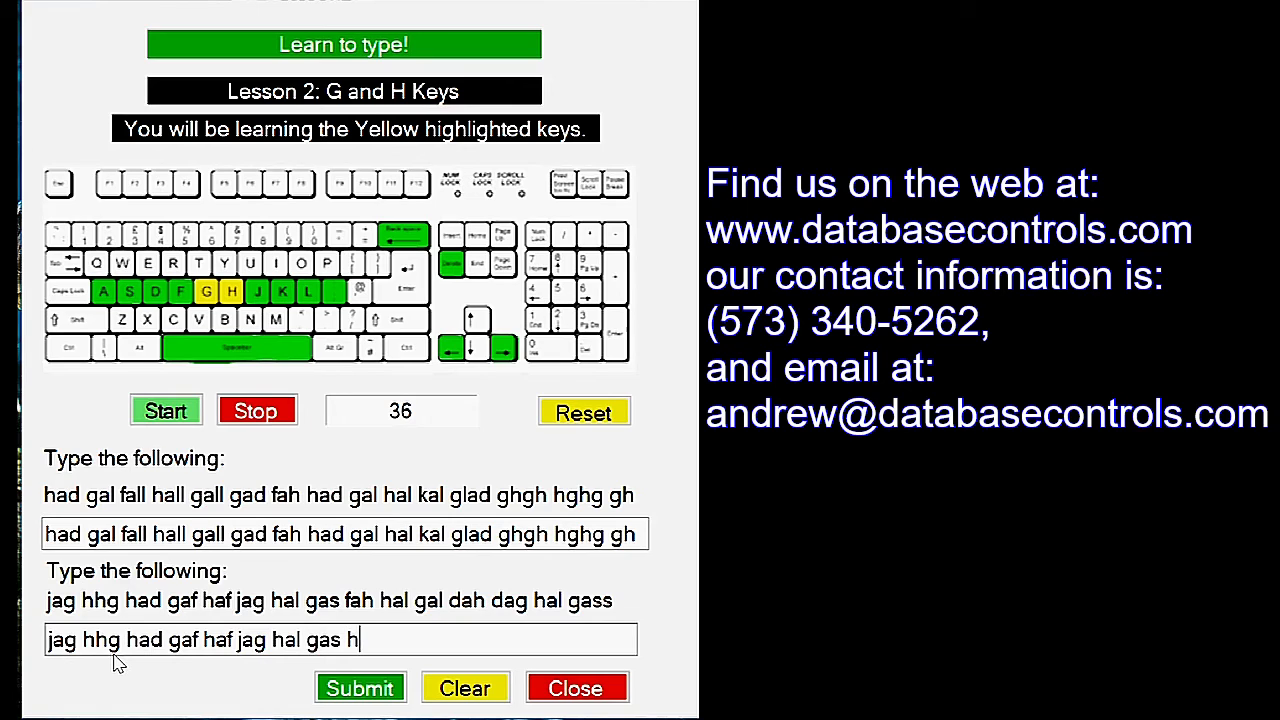
type("fah hal gal dah")
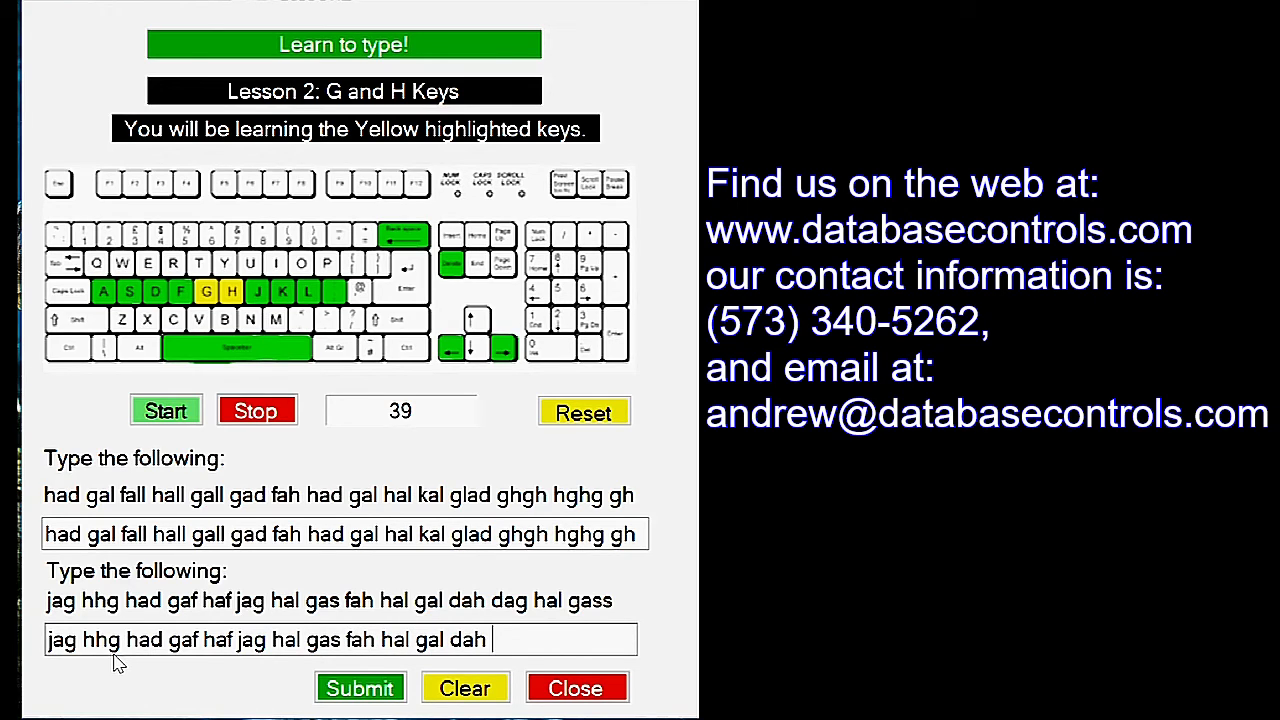
type("dag hal gass")
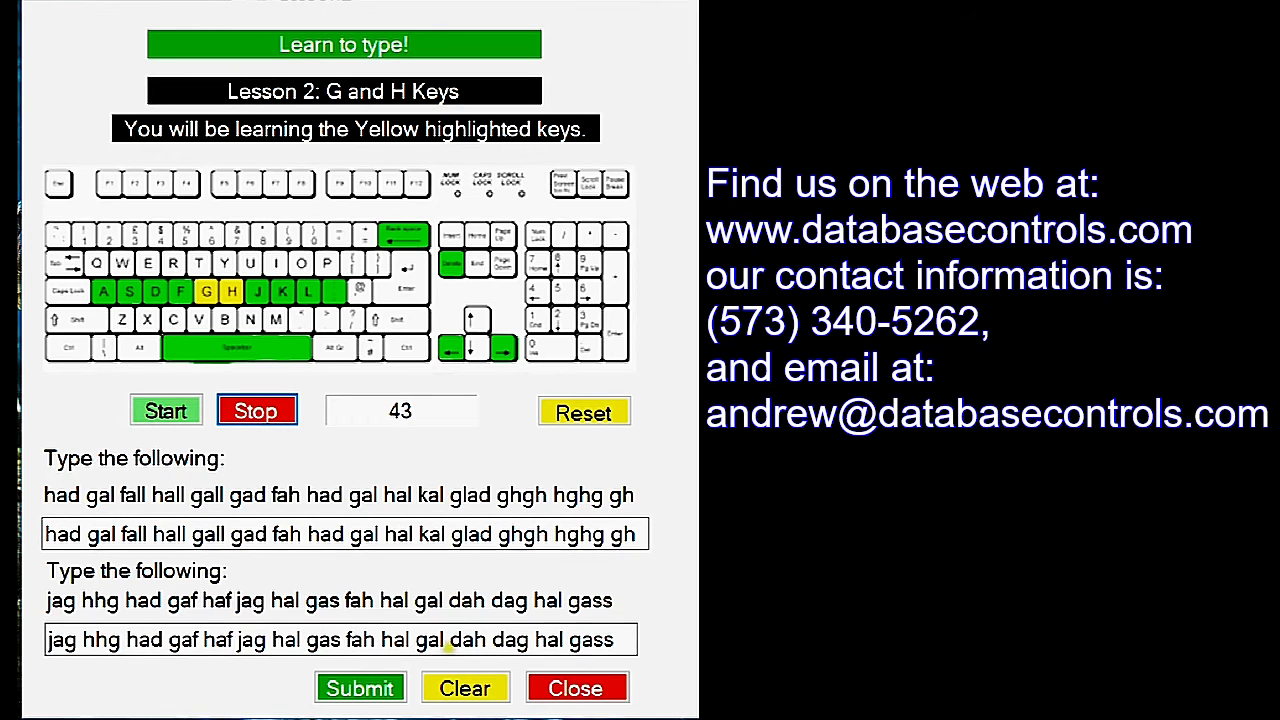
Submit both lines and dismiss the 'Correct! Good job!' message
left_click(360, 688)
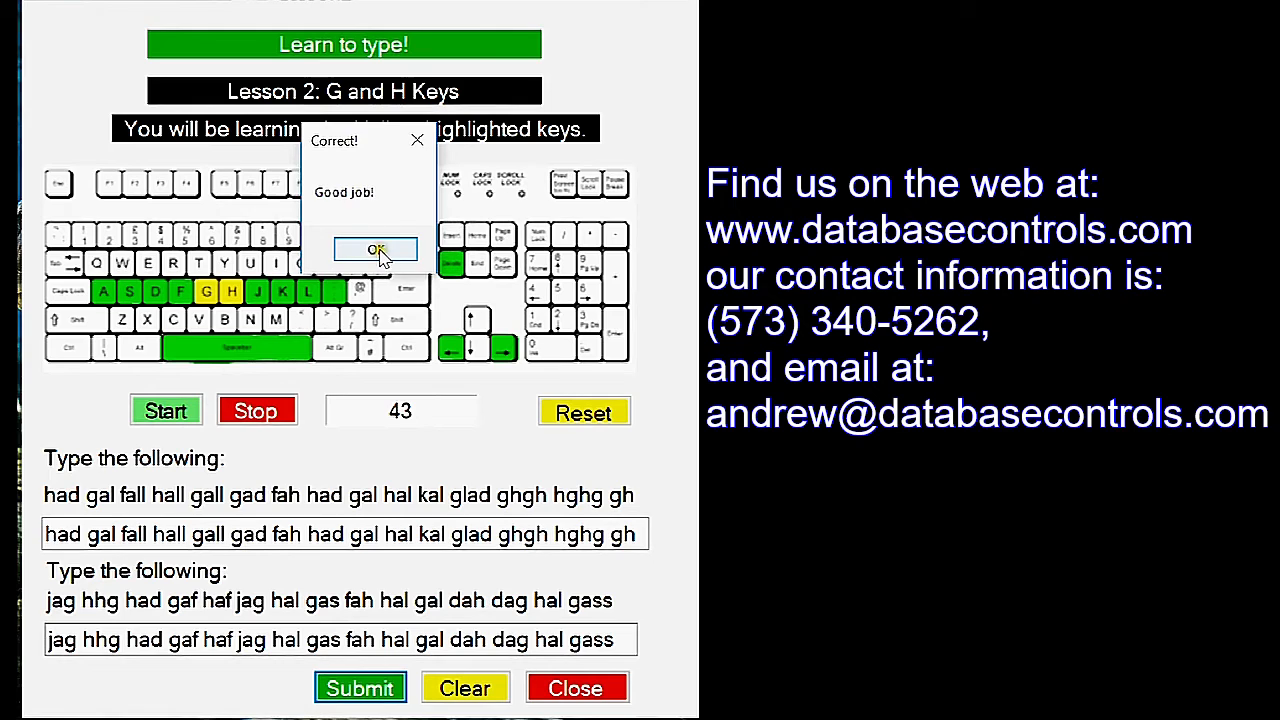
left_click(376, 248)
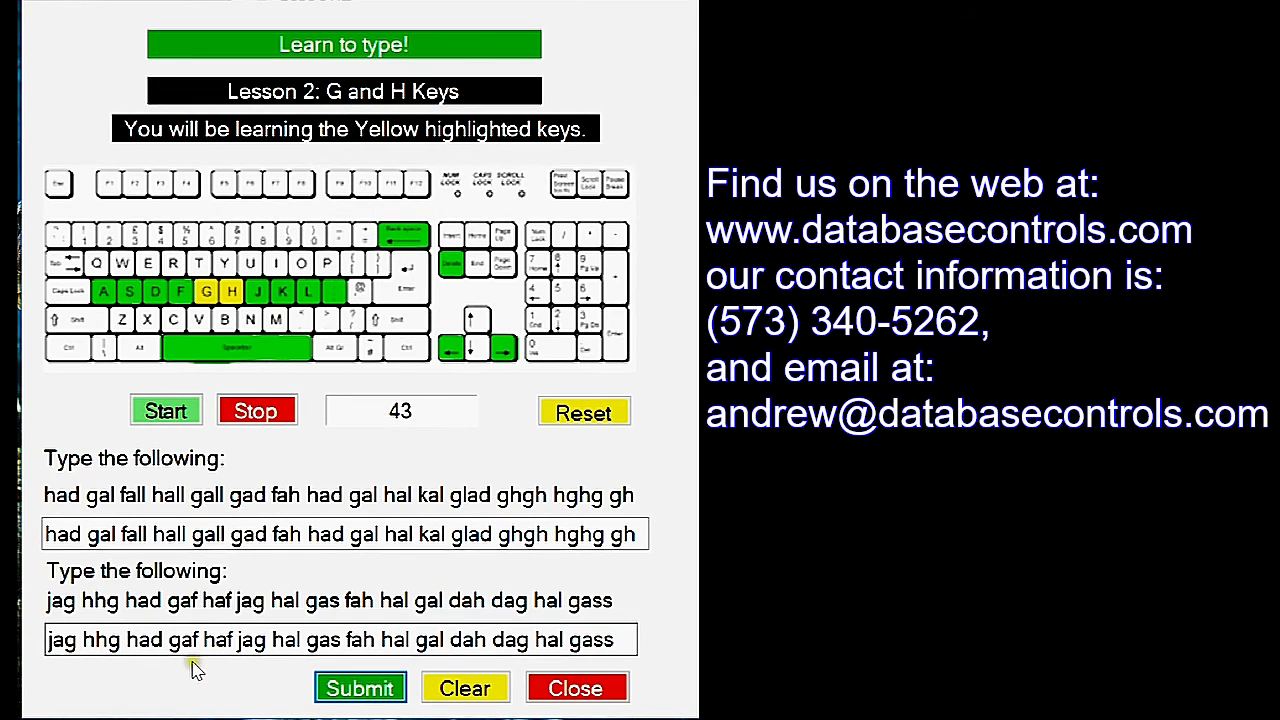
mouse_move(390, 456)
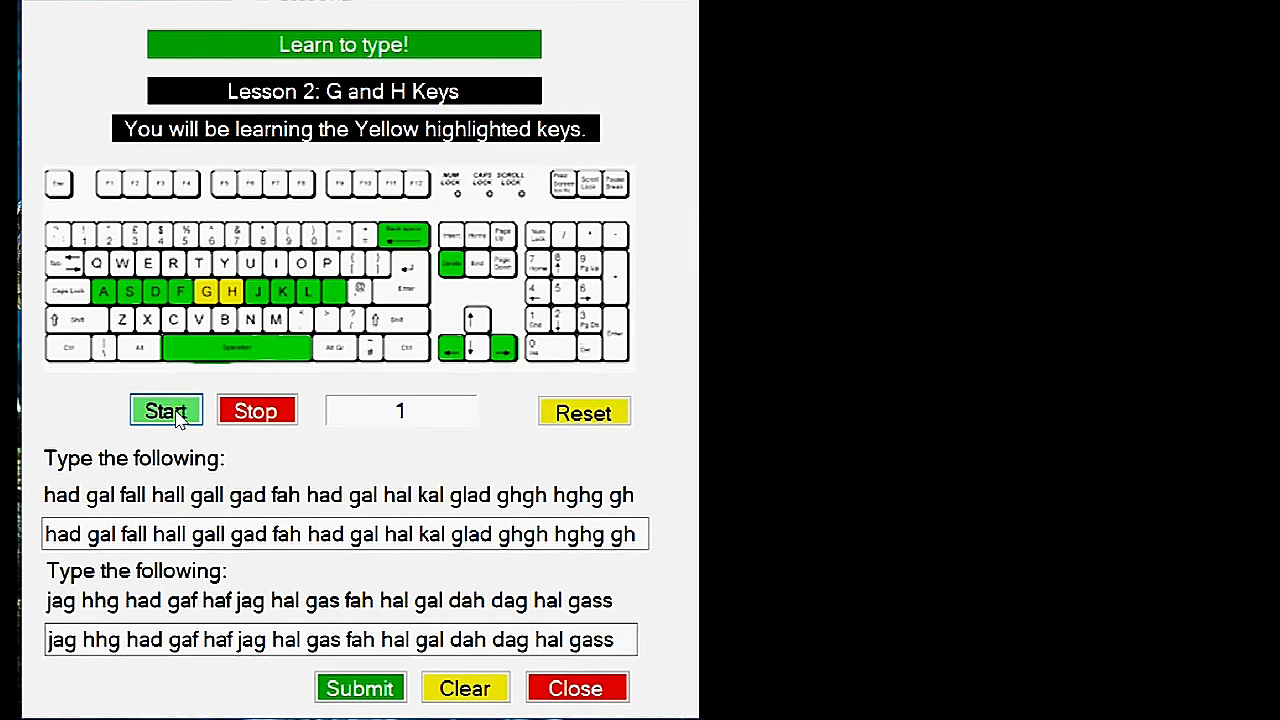
Stop the timer at 3 and clear both answer boxes for a fresh attempt
left_click(166, 410)
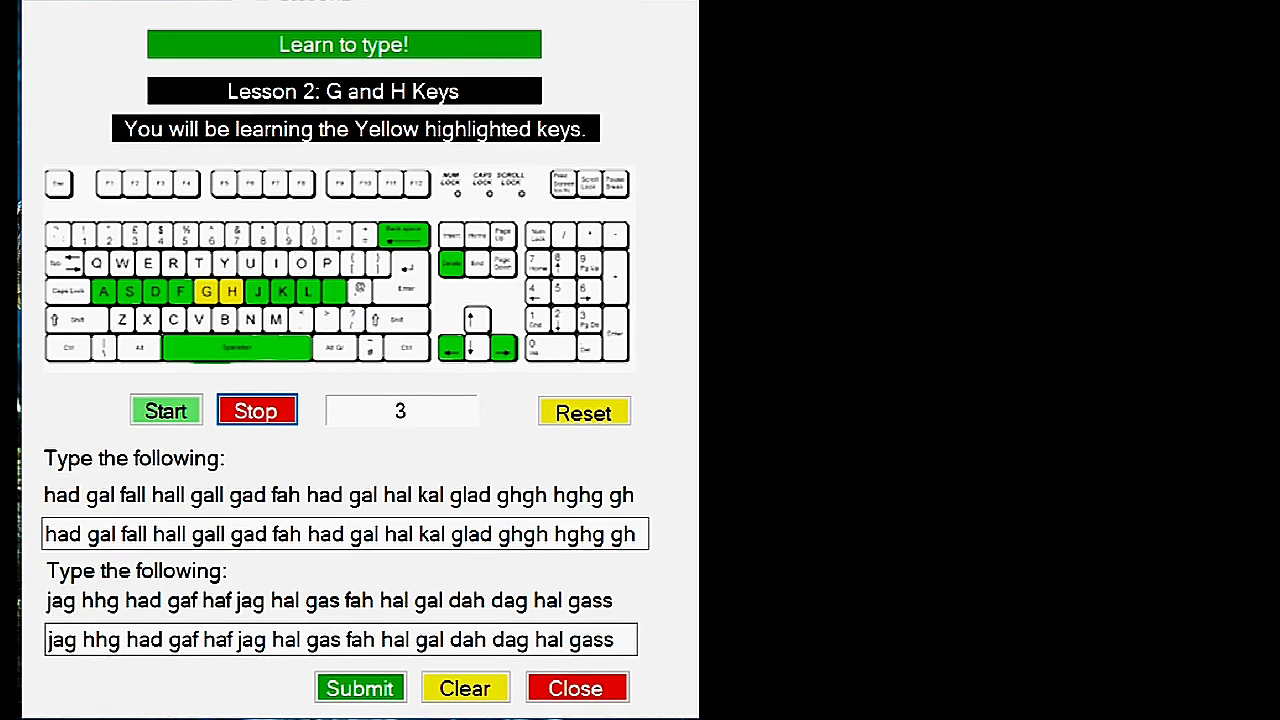
left_click(464, 688)
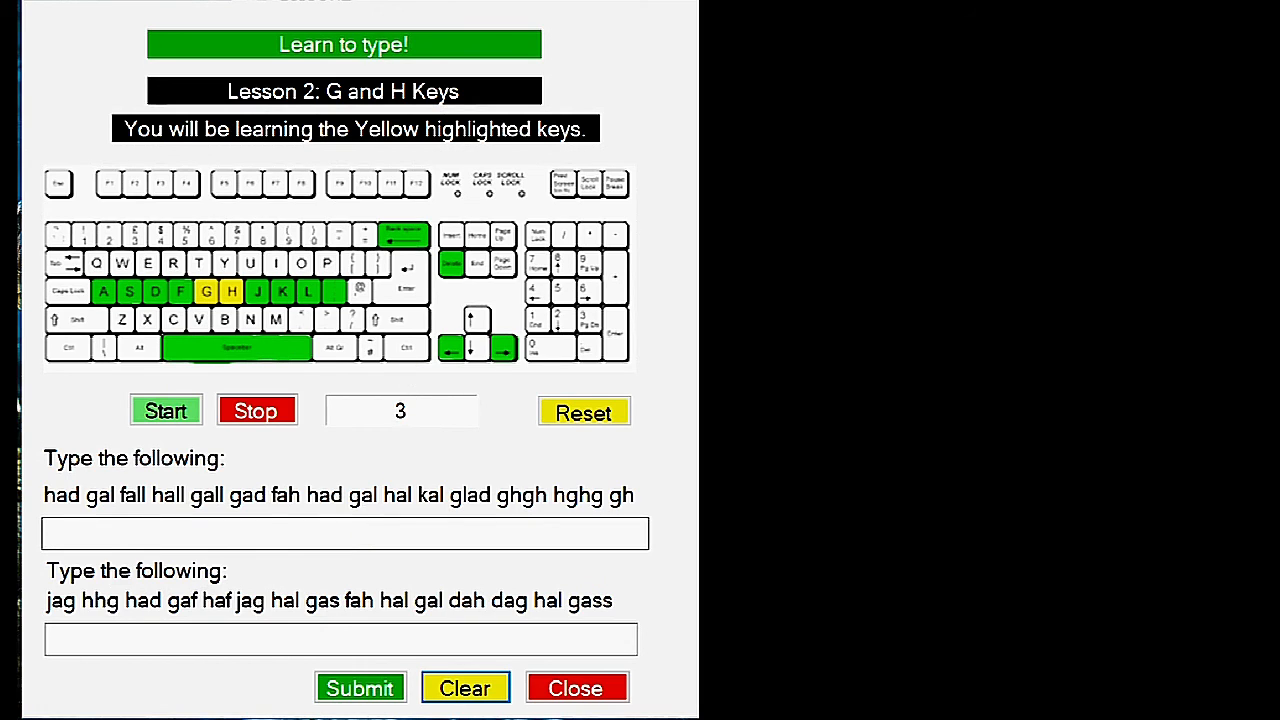
mouse_move(460, 618)
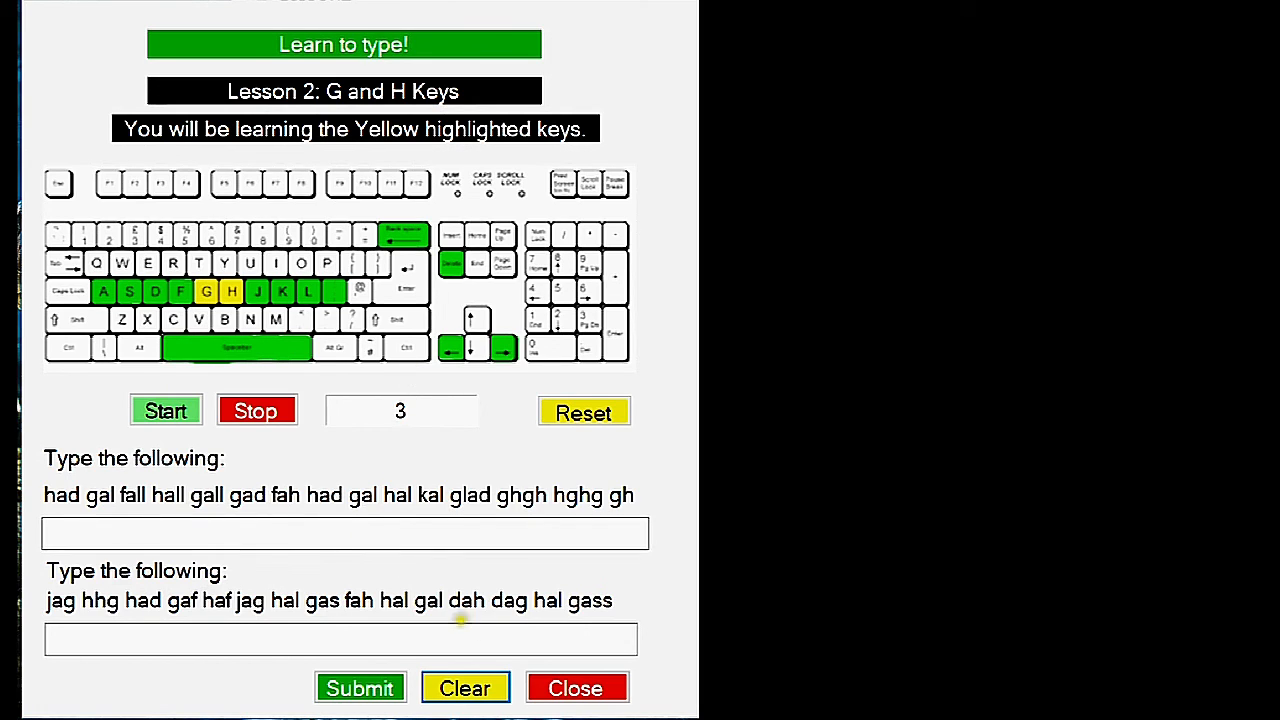